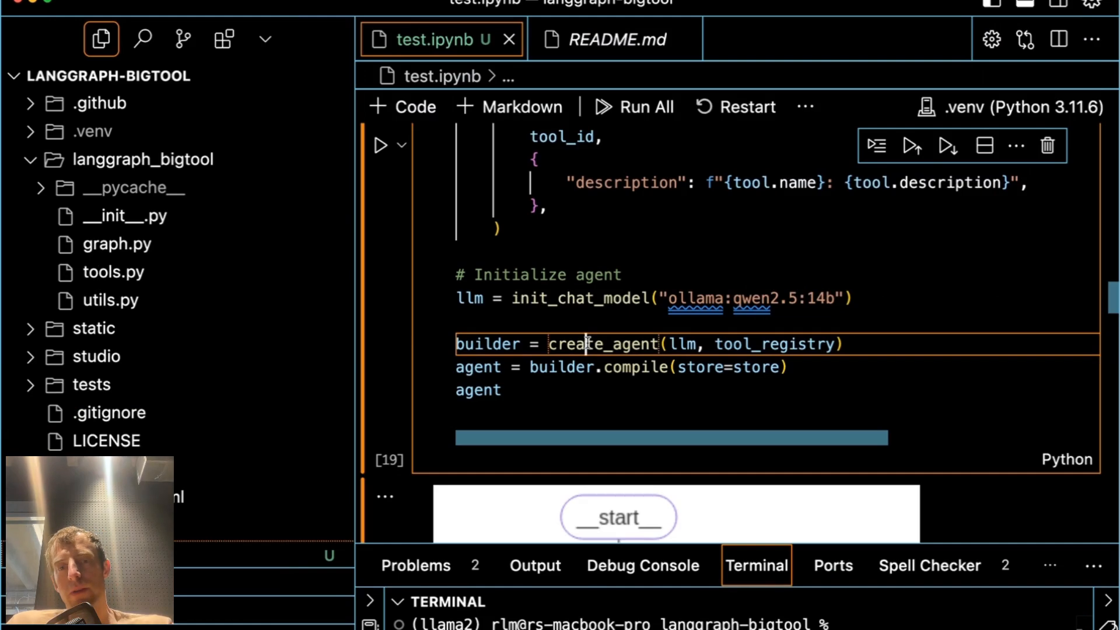
Search the notebook for create_agent and reach the line building the agent from the Qwen model
{"action": "key", "text": "cmd+f"}
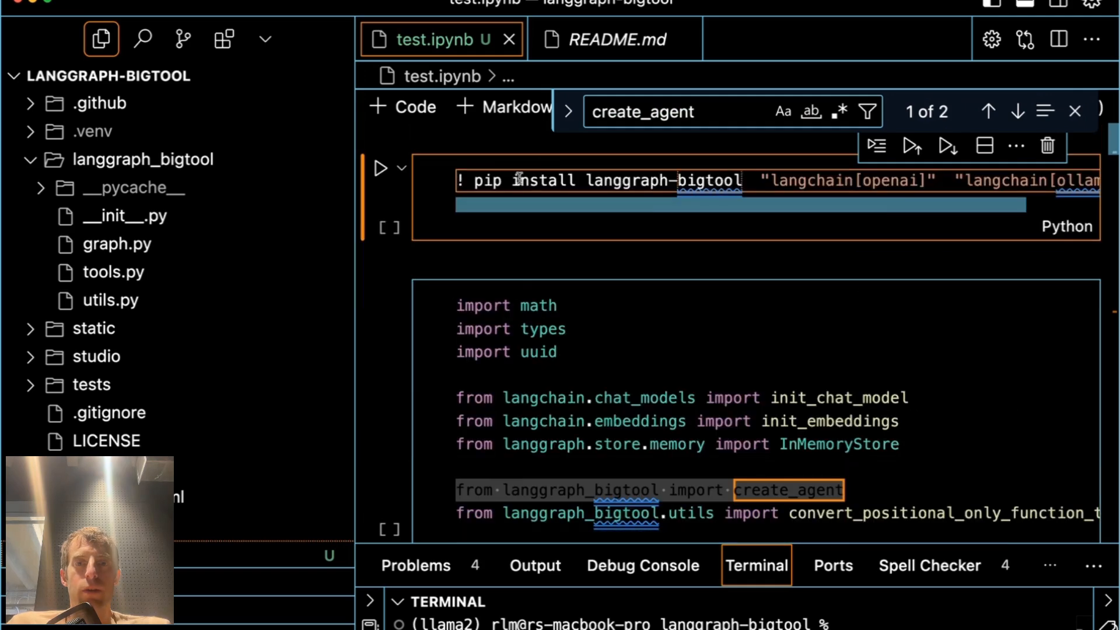
{"action": "scroll", "scroll_direction": "down", "scroll_amount": 3}
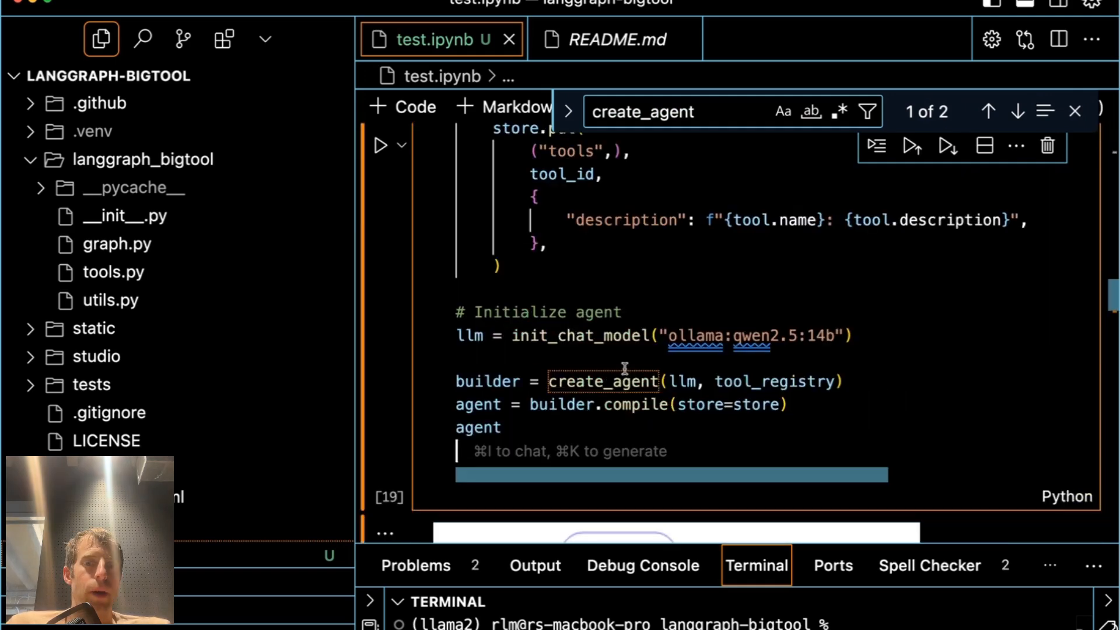
{"action": "mouse_move", "coordinate": [875, 334]}
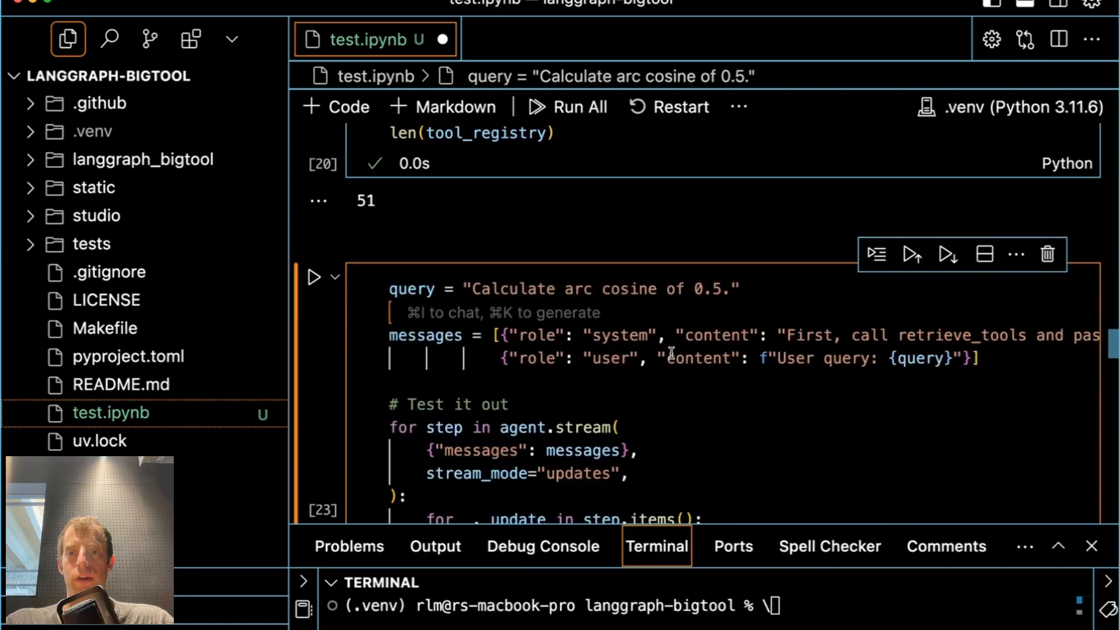
Scroll to the arc cosine query output showing acos and cos retrieved and acos returning 1.047
{"action": "left_click", "coordinate": [313, 278]}
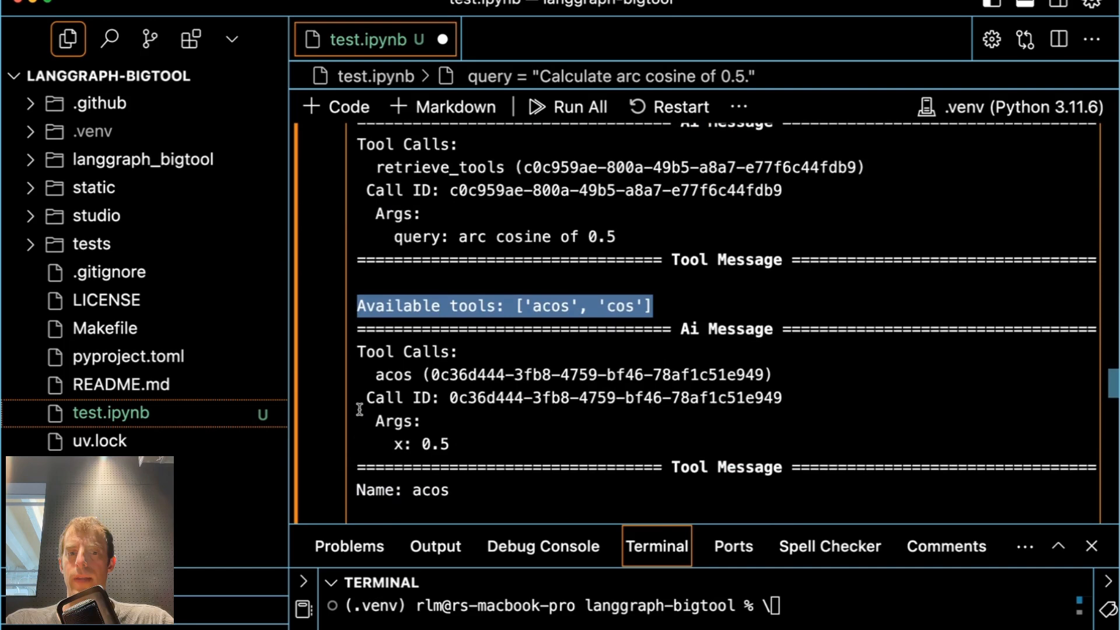
{"action": "scroll", "scroll_direction": "down", "scroll_amount": 3}
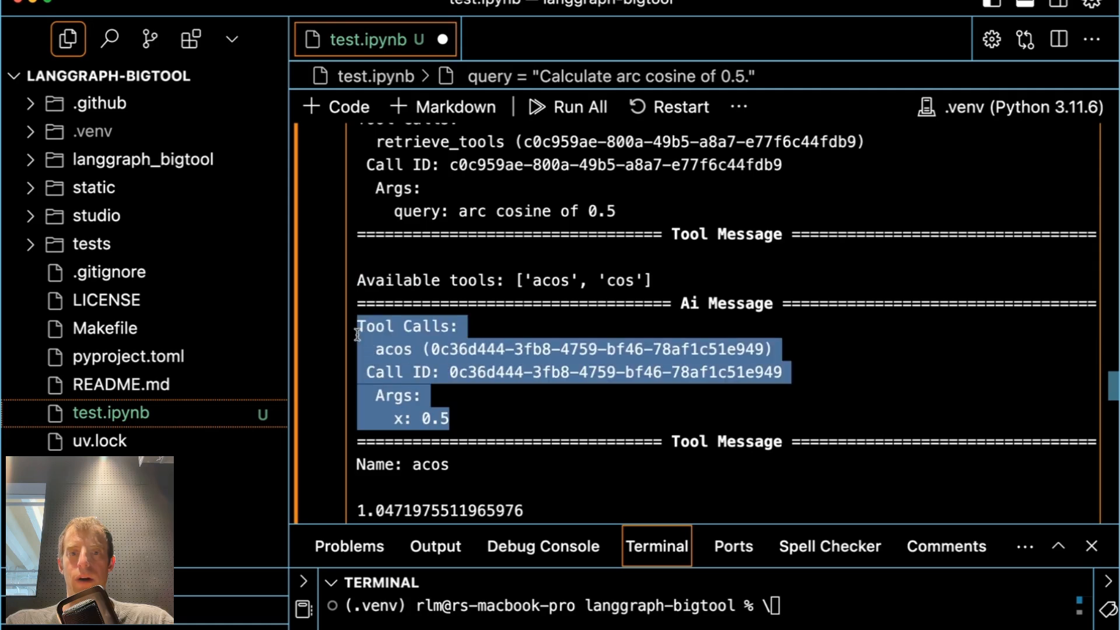
{"action": "scroll", "scroll_direction": "down", "scroll_amount": 3}
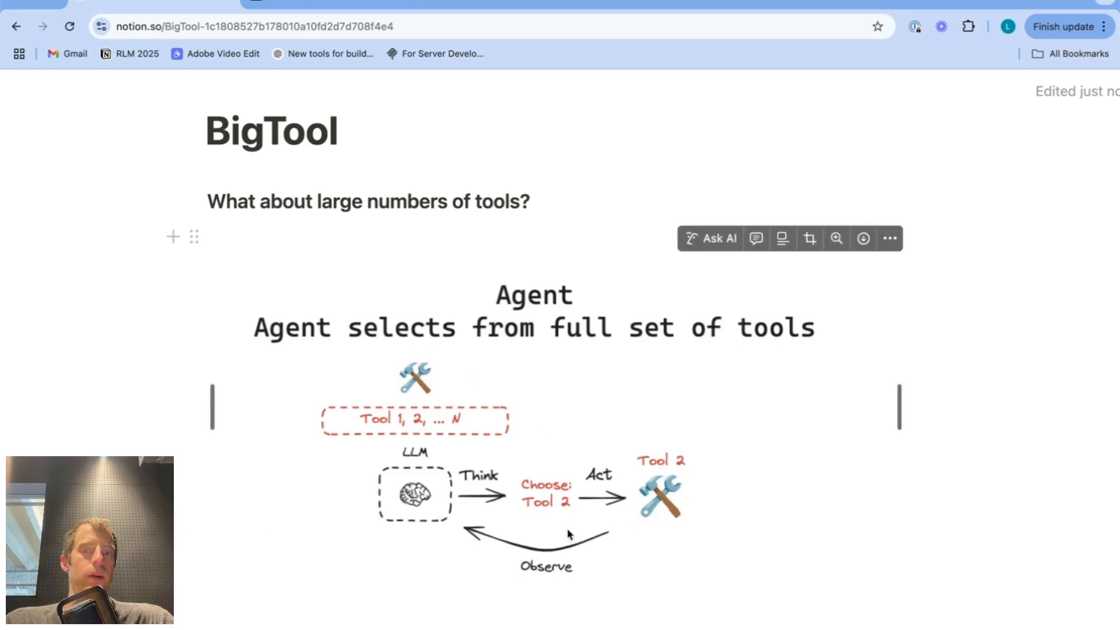
{"action": "mouse_move", "coordinate": [588, 577]}
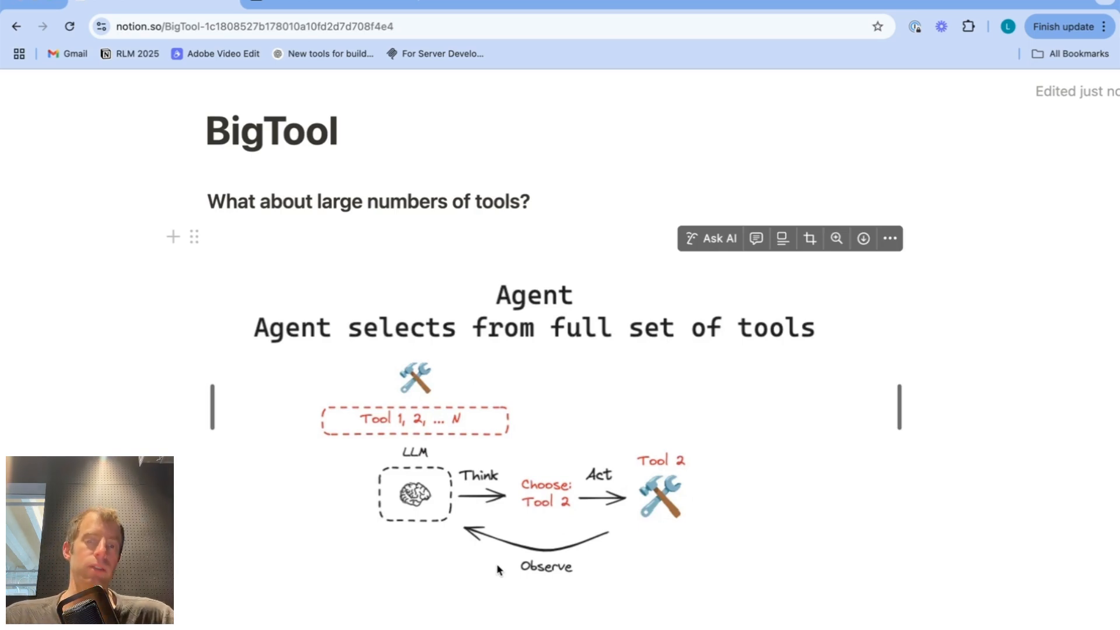
{"action": "mouse_move", "coordinate": [355, 465]}
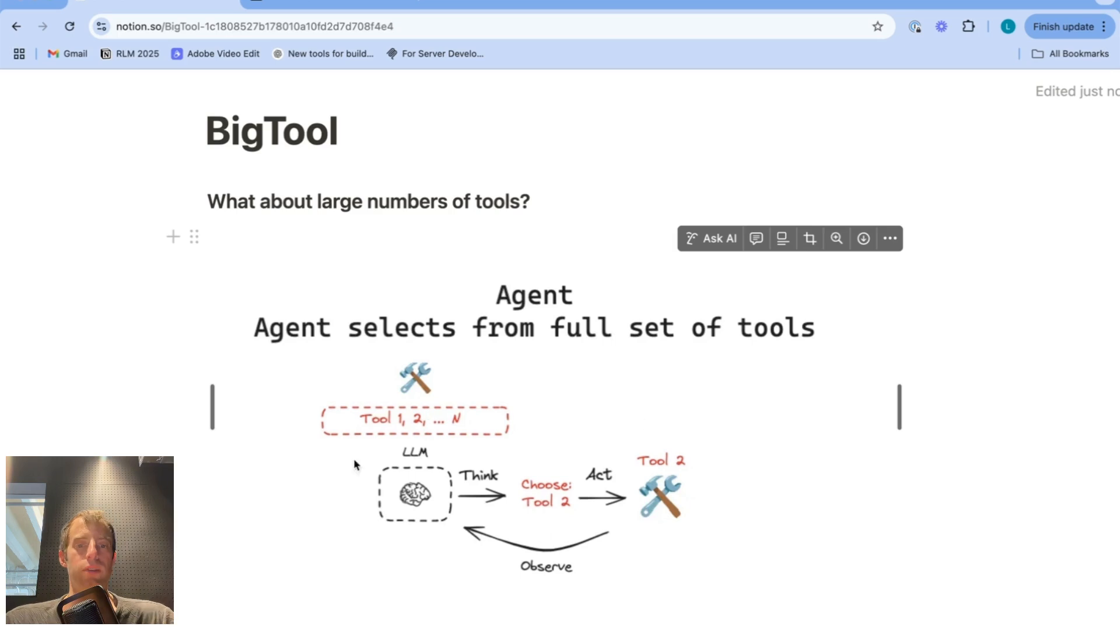
{"action": "mouse_move", "coordinate": [564, 553]}
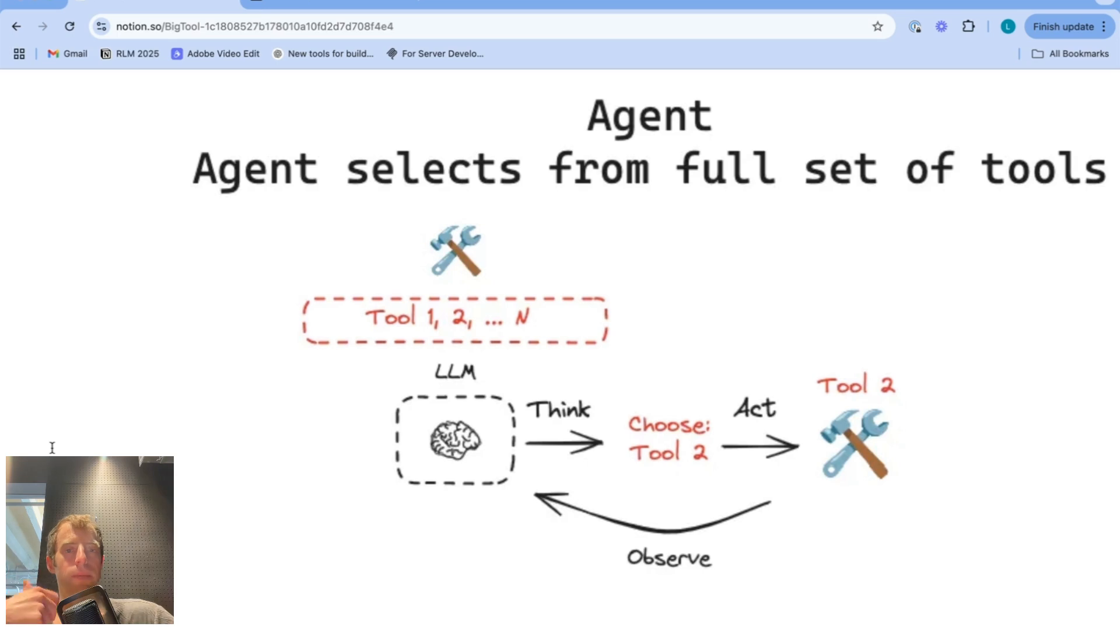
Scroll the Notion BigTool page from the agent diagram toward the Tools on demand section
{"action": "scroll", "scroll_direction": "down", "scroll_amount": 3}
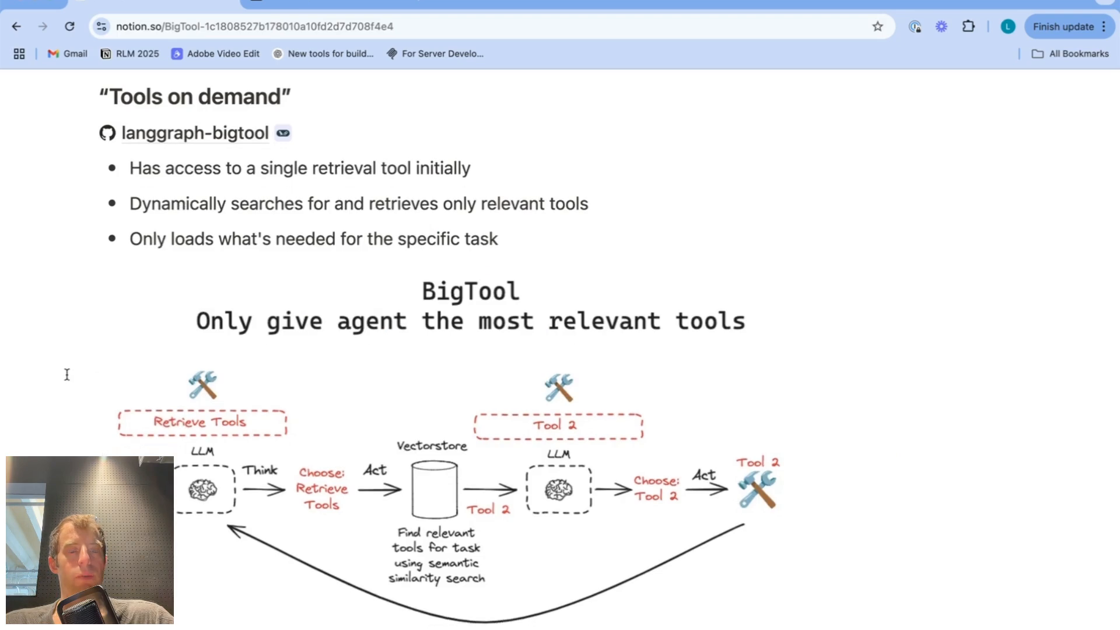
Scroll to the BigTool vectorstore diagram: retrieve tools, semantic search, choose Tool 2
{"action": "scroll", "scroll_direction": "down", "scroll_amount": 3}
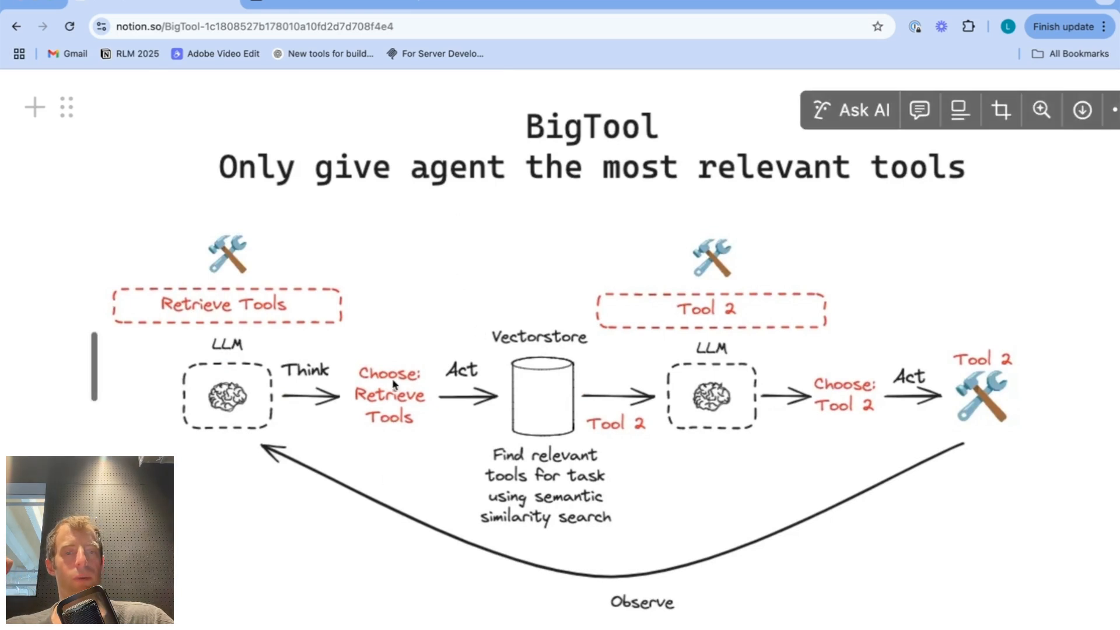
{"action": "mouse_move", "coordinate": [621, 482]}
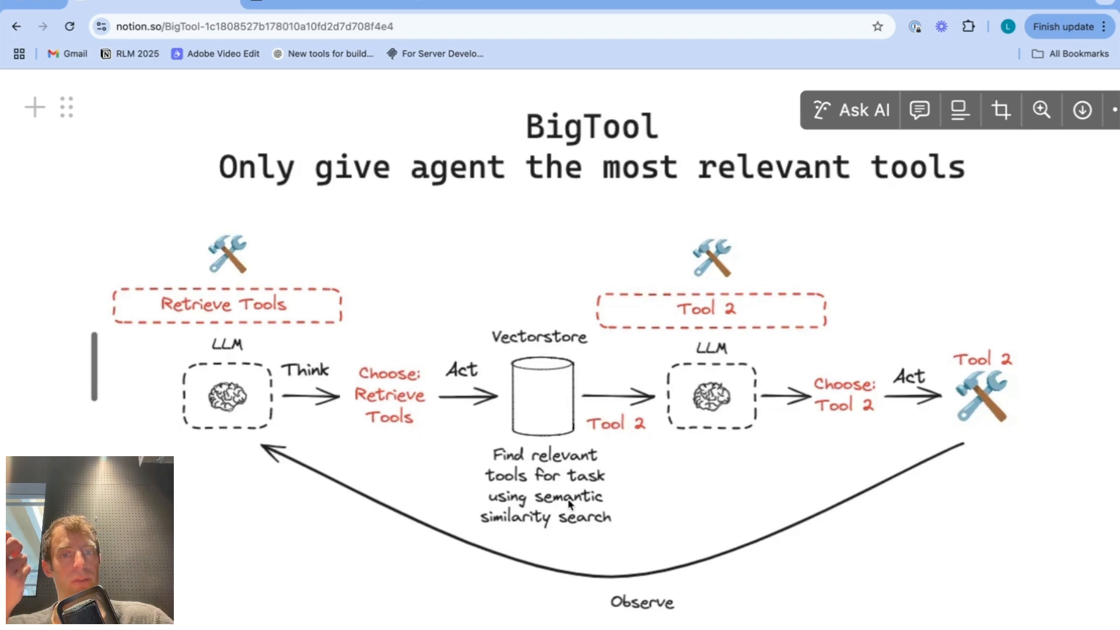
{"action": "mouse_move", "coordinate": [576, 556]}
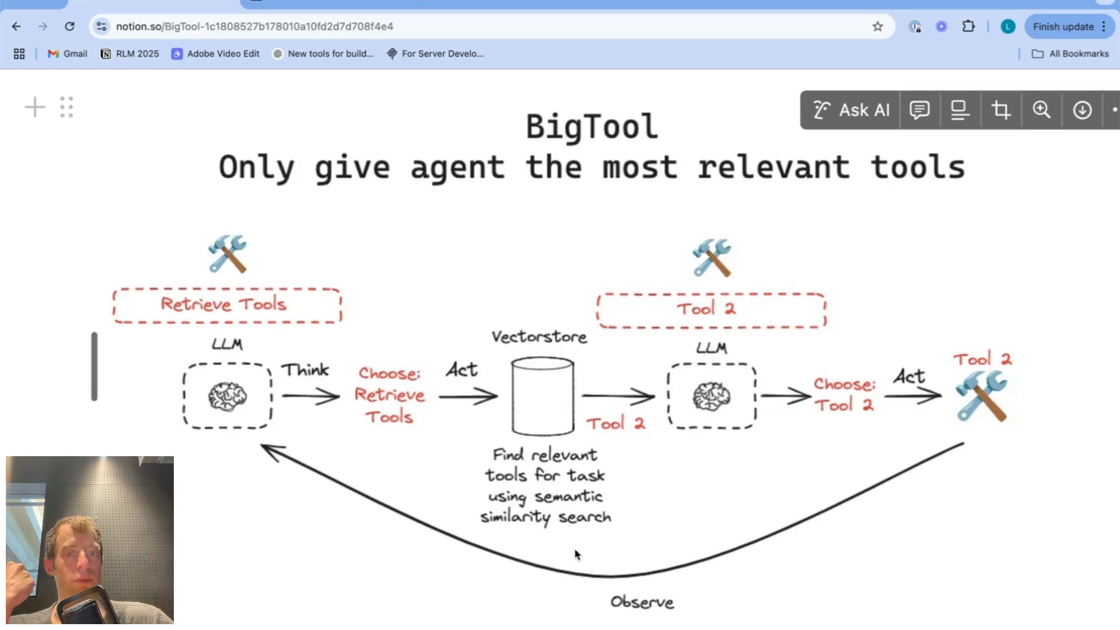
{"action": "mouse_move", "coordinate": [378, 427]}
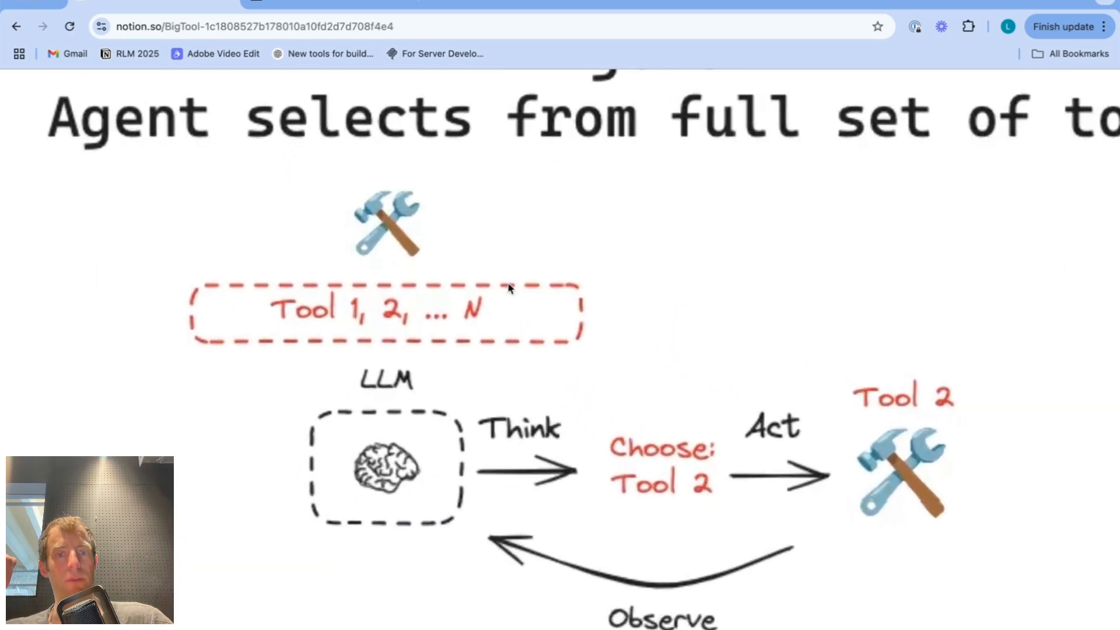
{"action": "mouse_move", "coordinate": [429, 338]}
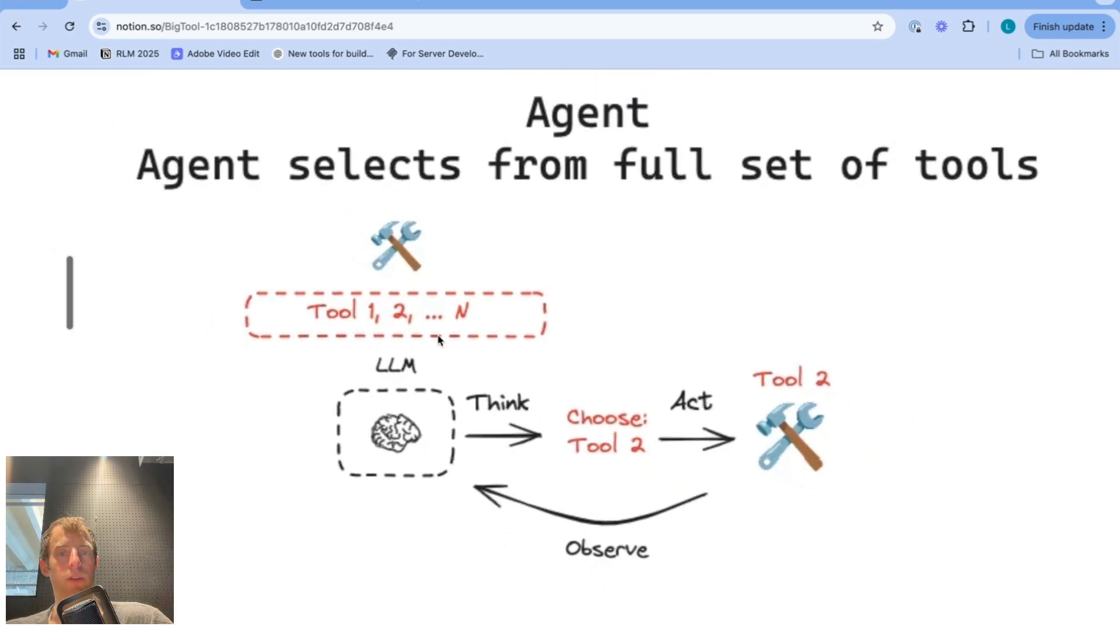
{"action": "scroll", "scroll_direction": "down", "scroll_amount": 3}
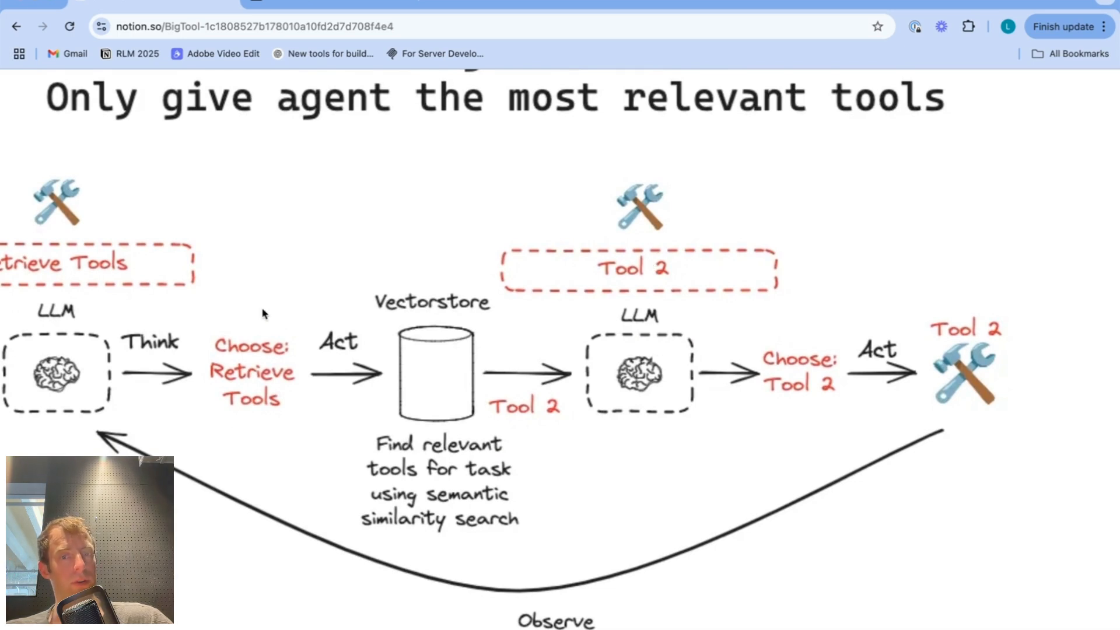
{"action": "scroll", "scroll_direction": "down", "scroll_amount": 3}
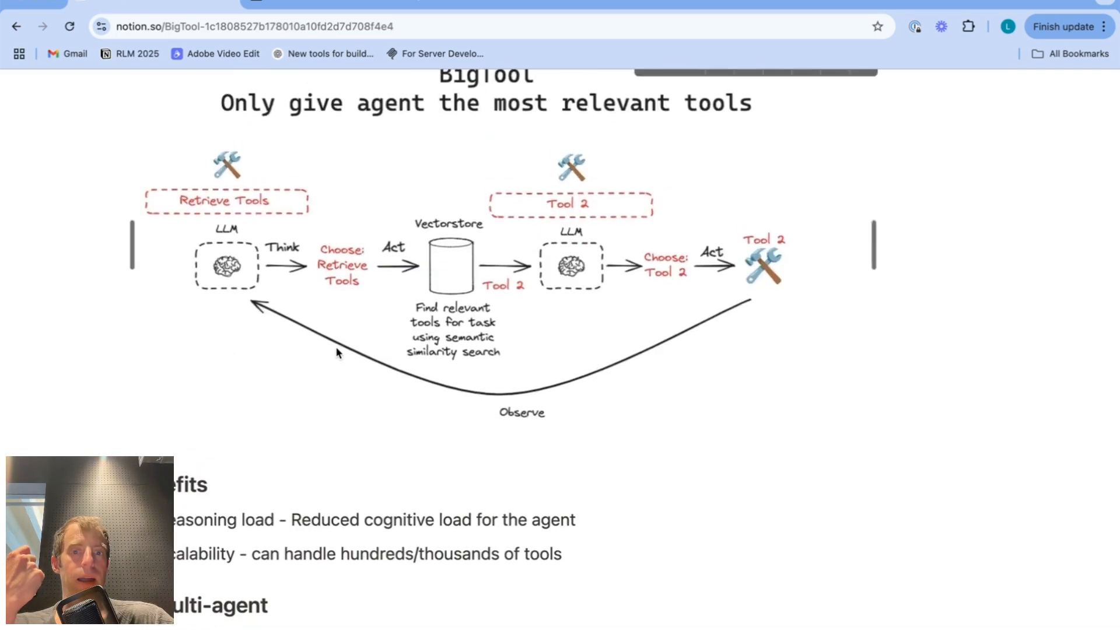
{"action": "scroll", "scroll_direction": "down", "scroll_amount": 3}
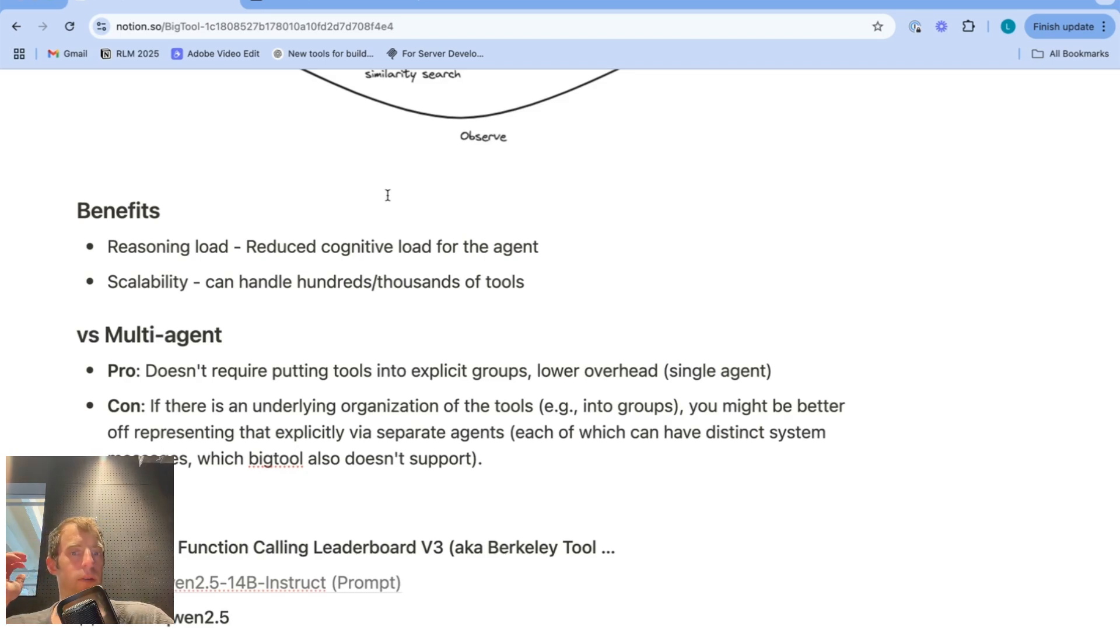
{"action": "scroll", "scroll_direction": "up", "scroll_amount": 3}
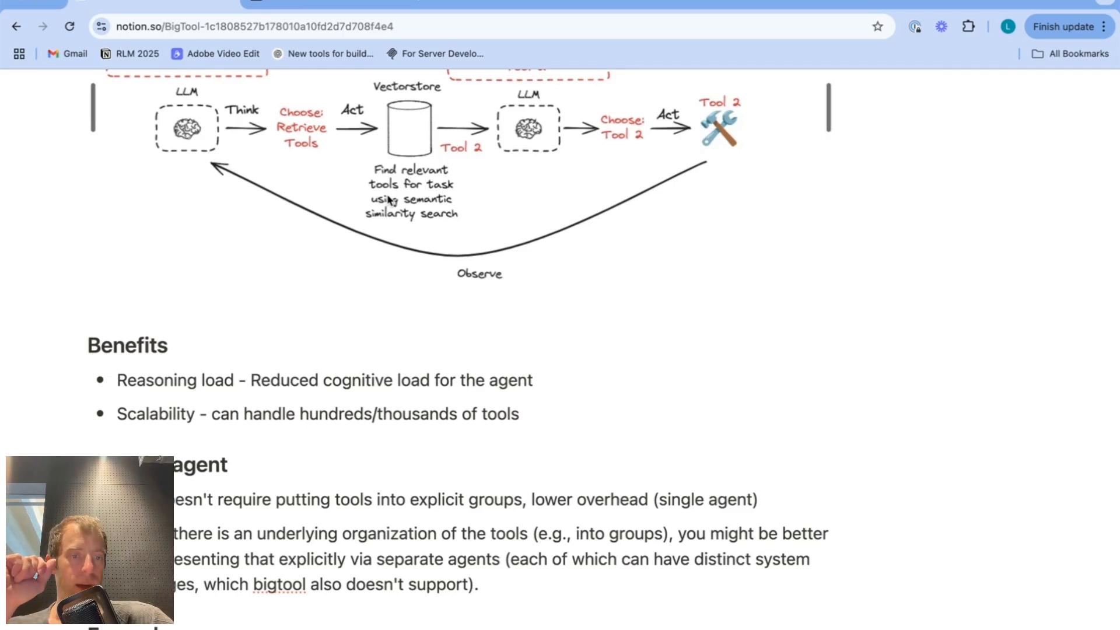
{"action": "scroll", "scroll_direction": "down", "scroll_amount": 3}
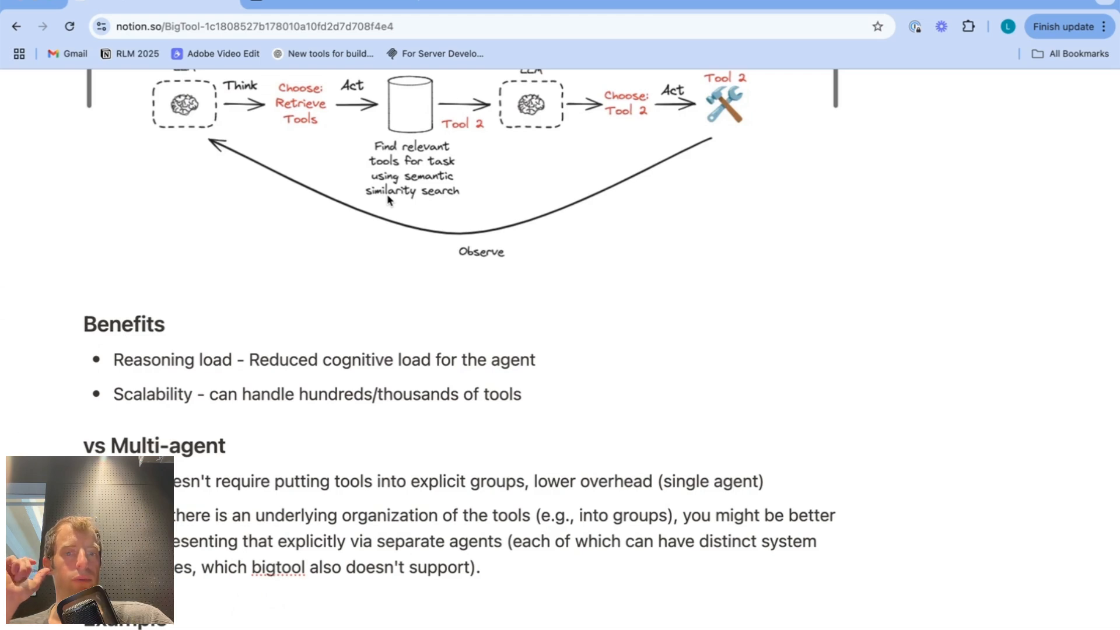
{"action": "scroll", "scroll_direction": "up", "scroll_amount": 3}
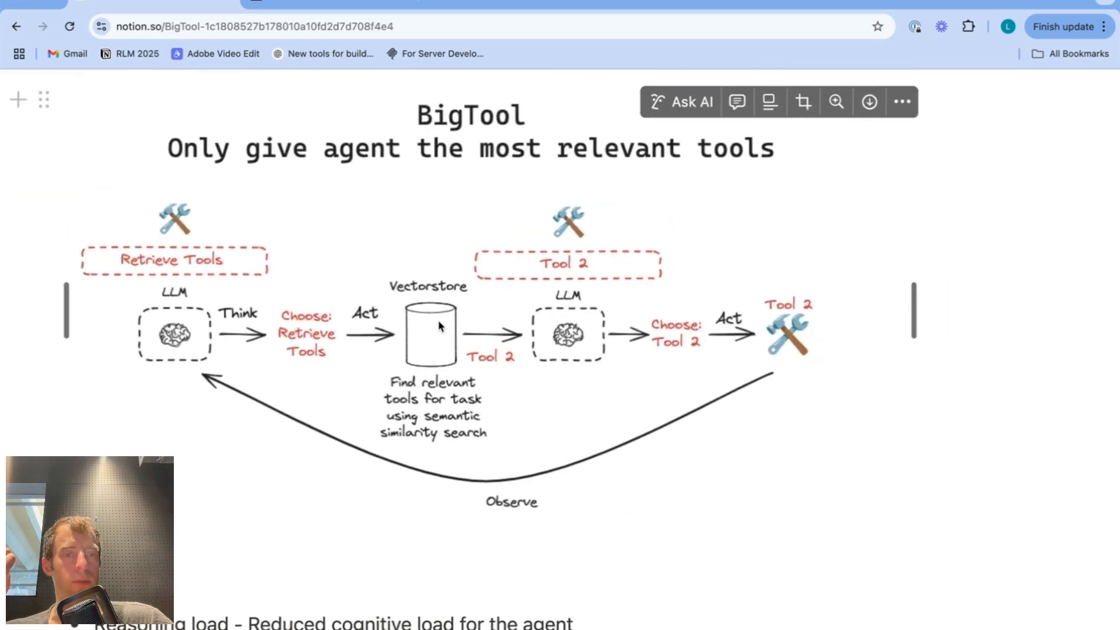
{"action": "scroll", "scroll_direction": "down", "scroll_amount": 3}
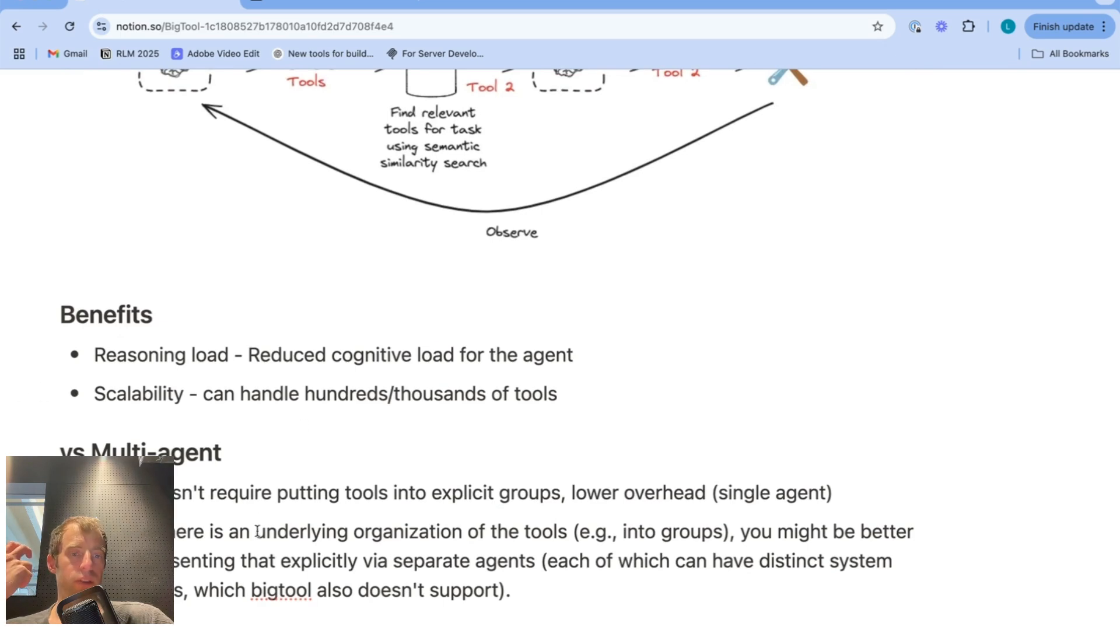
{"action": "left_click_drag", "start_coordinate": [256, 532], "coordinate": [567, 532]}
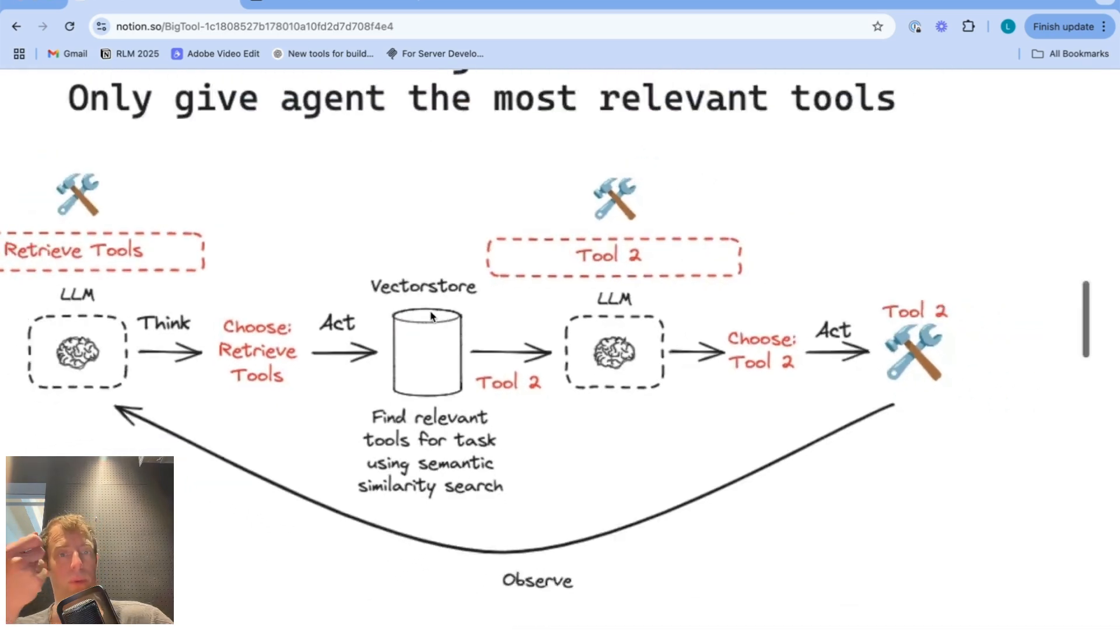
{"action": "scroll", "scroll_direction": "down", "scroll_amount": 3}
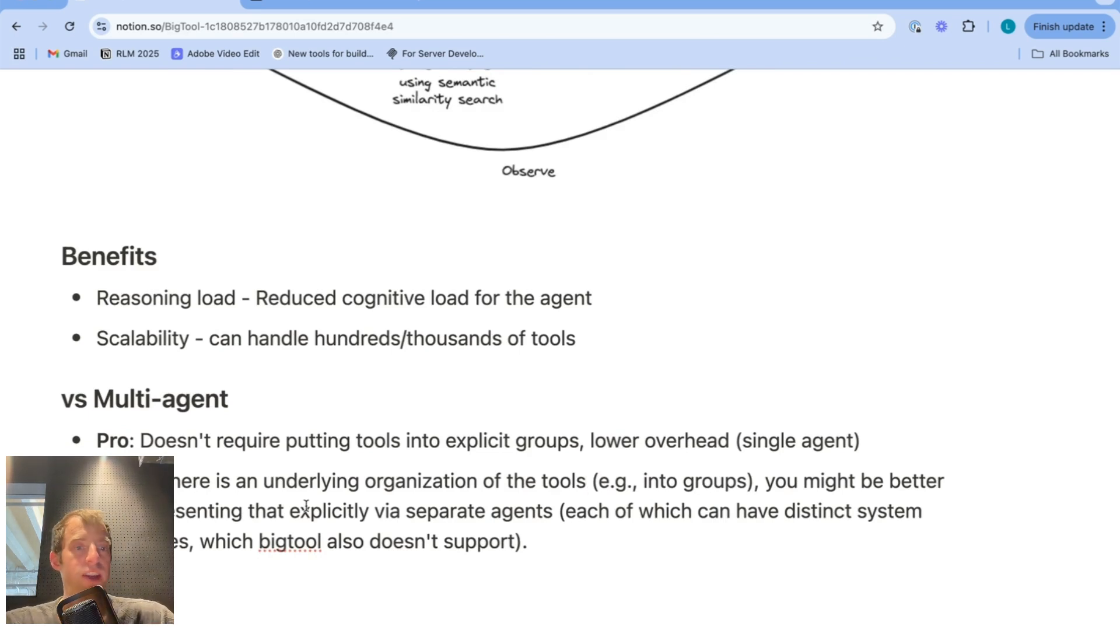
{"action": "scroll", "scroll_direction": "up", "scroll_amount": 3}
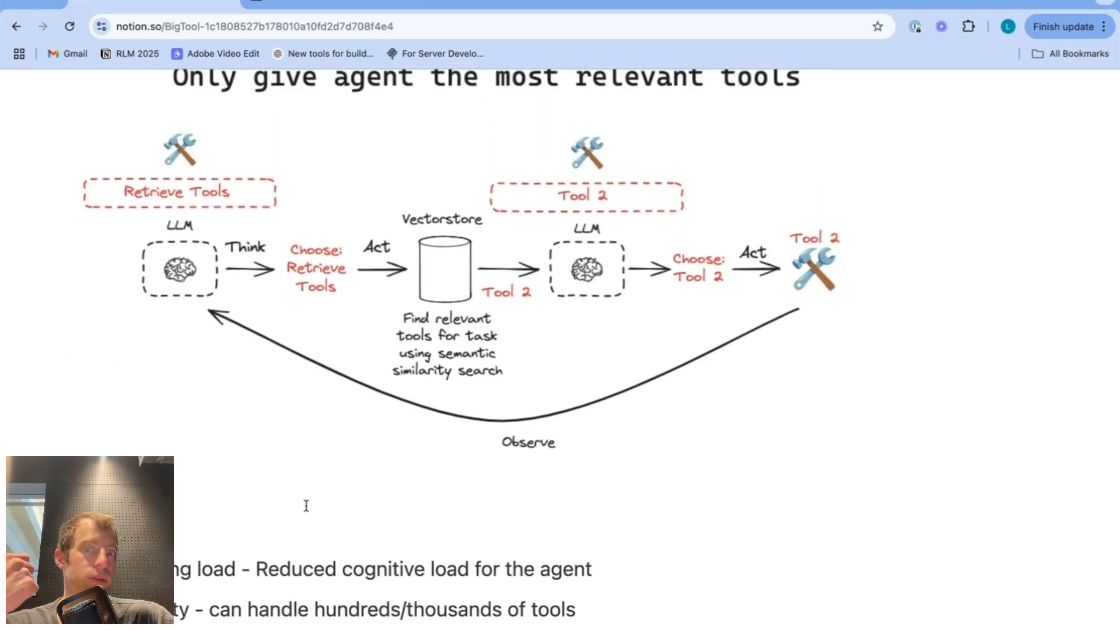
{"action": "scroll", "scroll_direction": "down", "scroll_amount": 3}
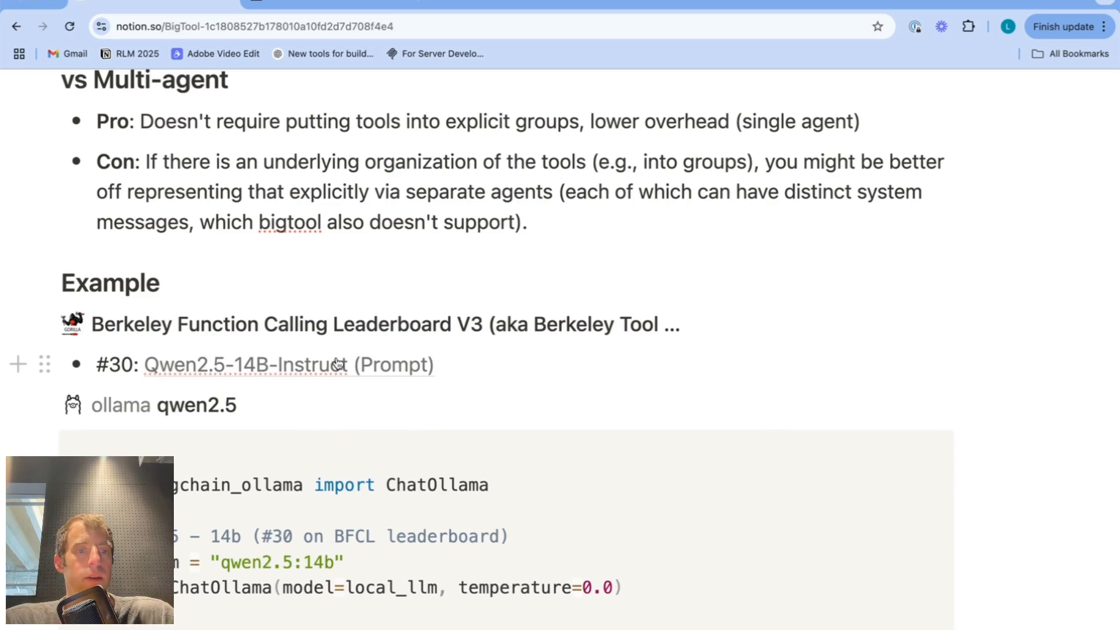
Select text in the Example section listing Qwen2.5-14B-Instruct and the ChatOllama snippet
{"action": "double_click", "coordinate": [119, 366]}
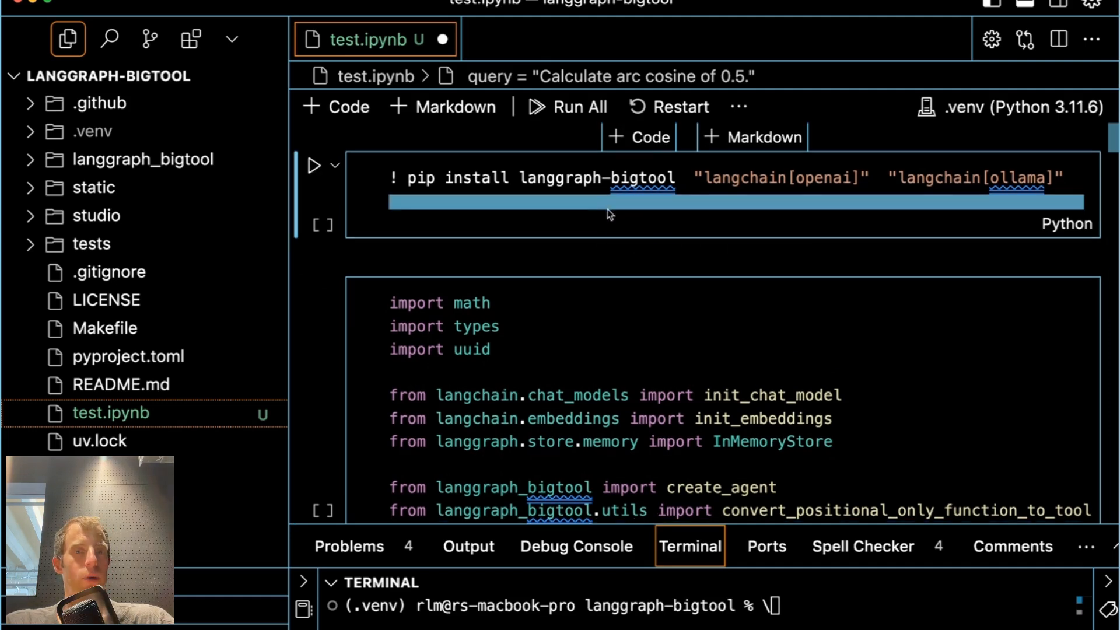
Highlight the langgraph_bigtool import and reach the cell converting math functions into LangChain tools
{"action": "double_click", "coordinate": [556, 177]}
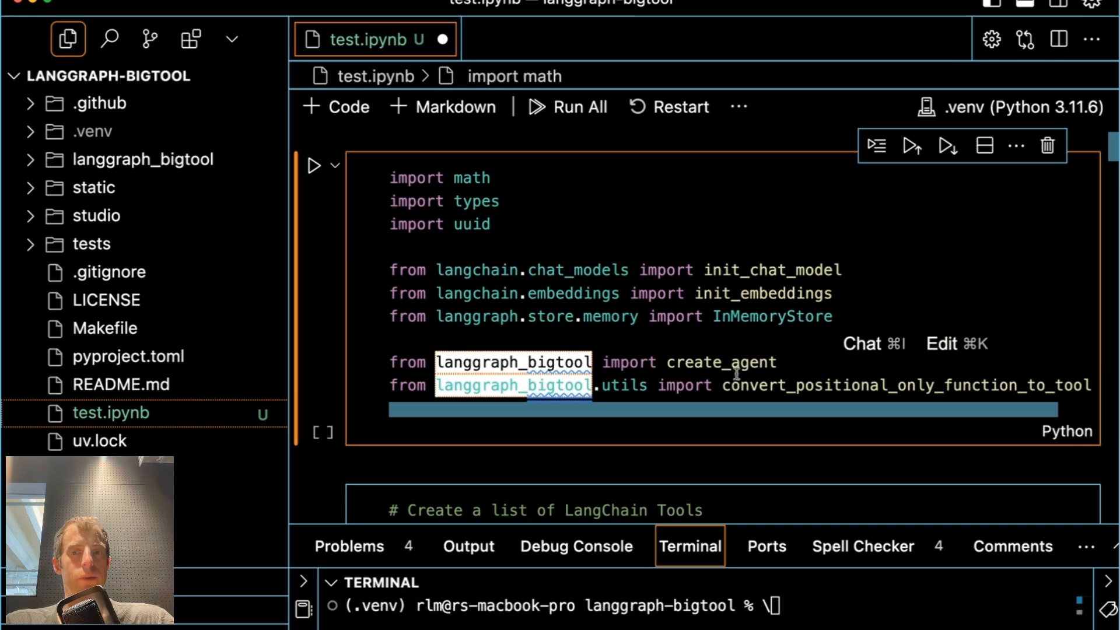
{"action": "scroll", "scroll_direction": "down", "scroll_amount": 3}
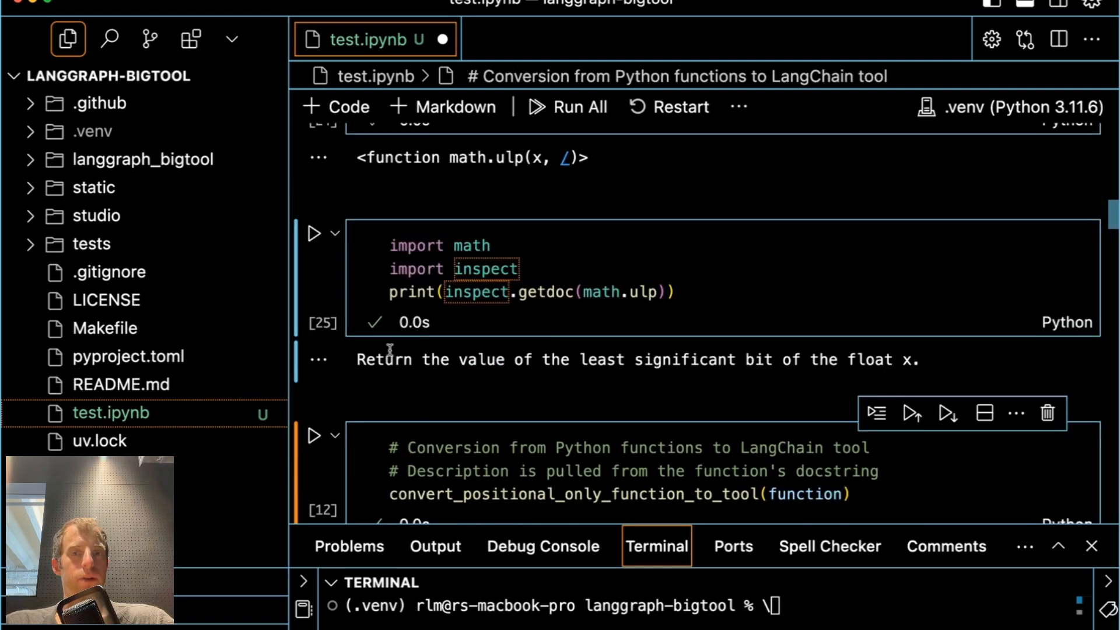
{"action": "left_click", "coordinate": [716, 291]}
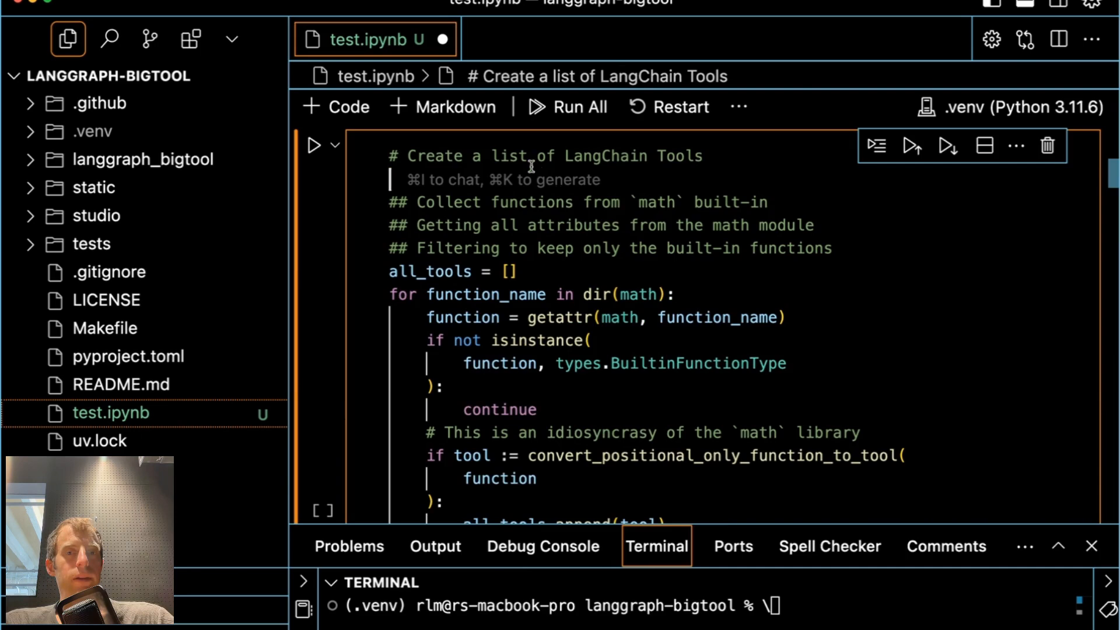
{"action": "double_click", "coordinate": [660, 456]}
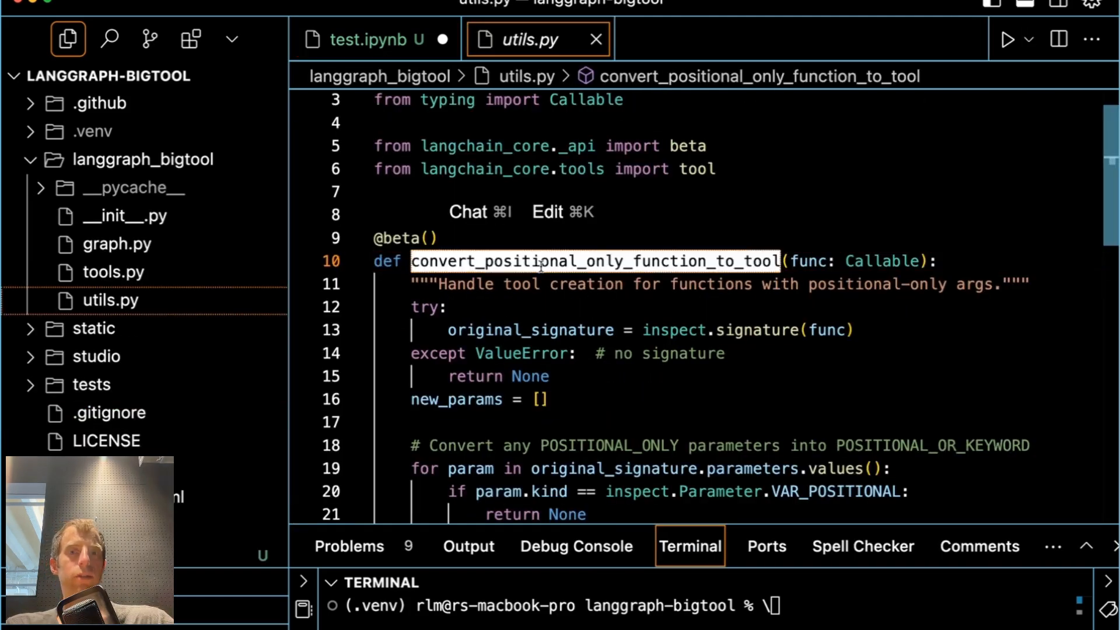
Highlight convert_positional_only_function_to_tool in utils.py, then return to the notebook
{"action": "double_click", "coordinate": [467, 283]}
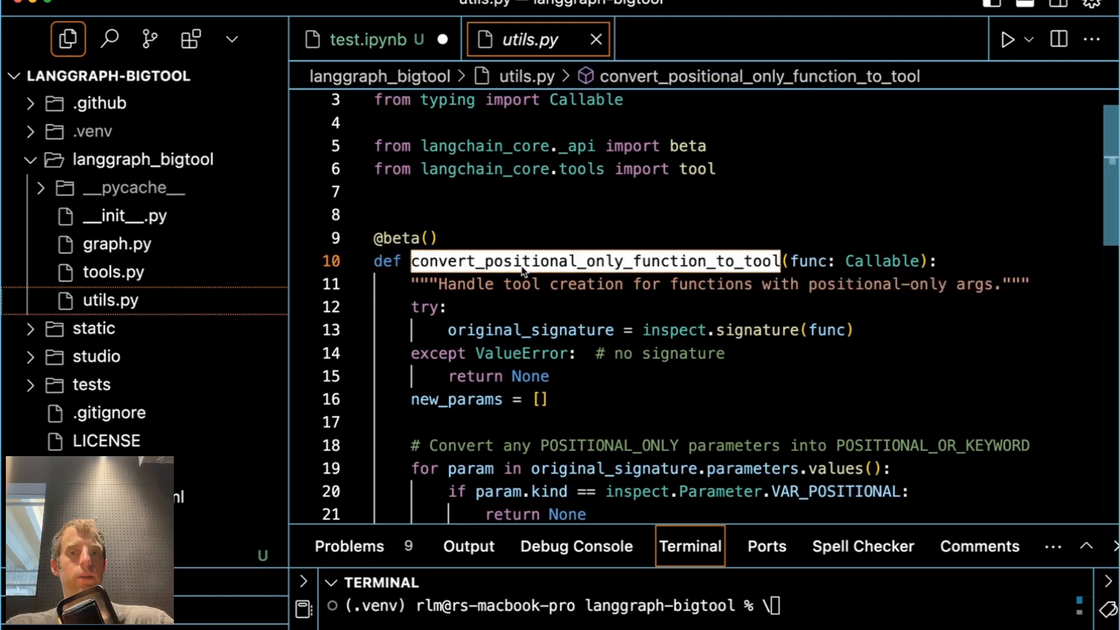
{"action": "left_click", "coordinate": [371, 39]}
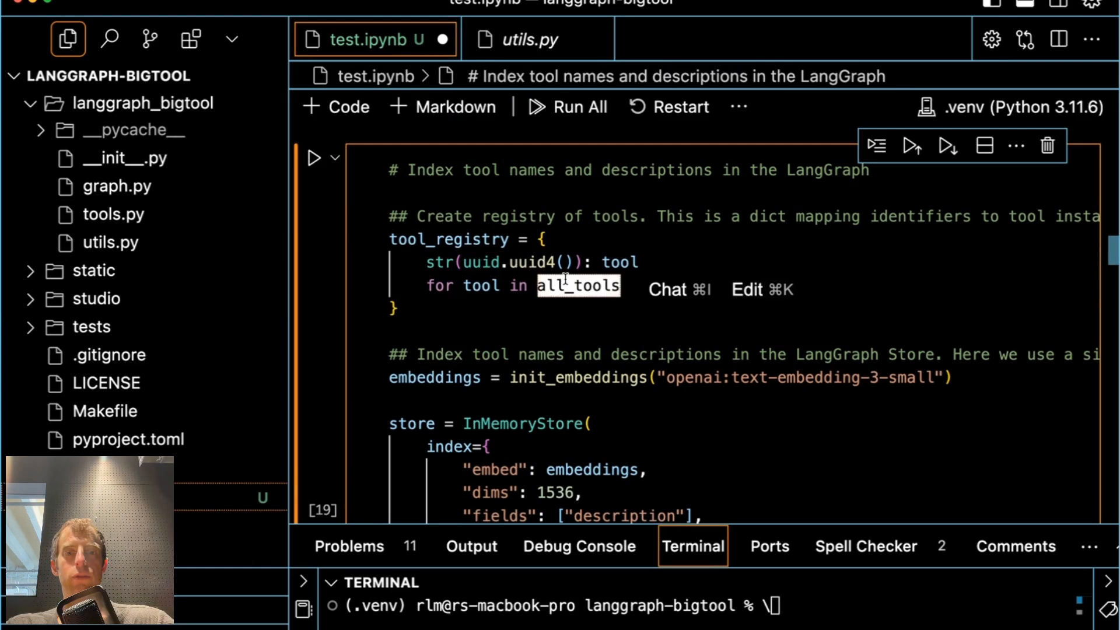
Highlight InMemoryStore in the tool registry cell and switch to the project README
{"action": "scroll", "scroll_direction": "down", "scroll_amount": 3}
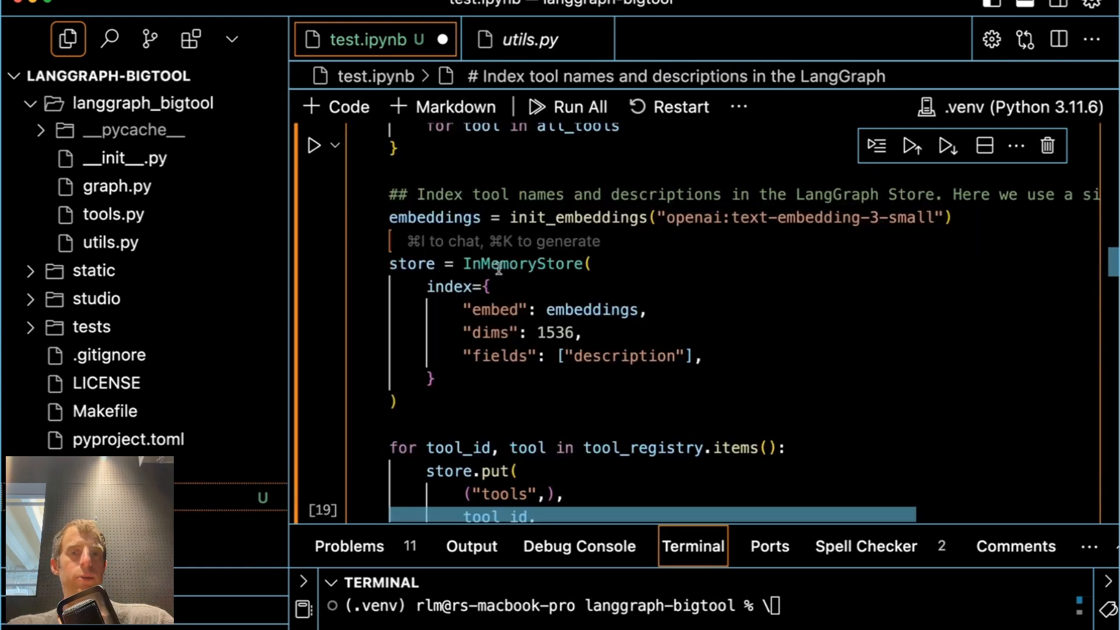
{"action": "double_click", "coordinate": [519, 264]}
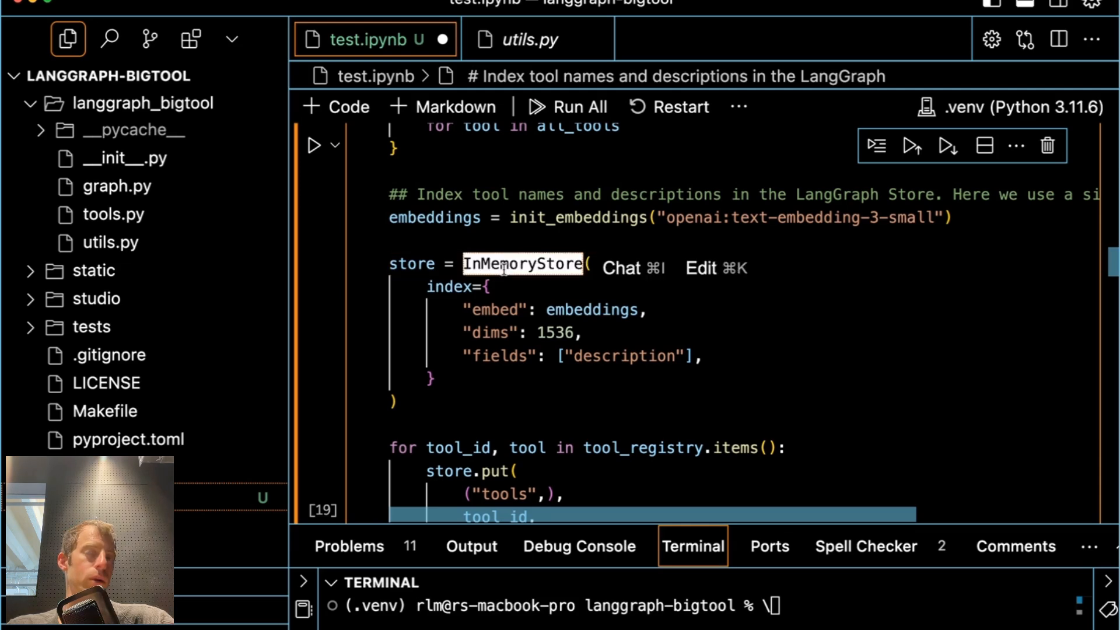
{"action": "left_click", "coordinate": [490, 401]}
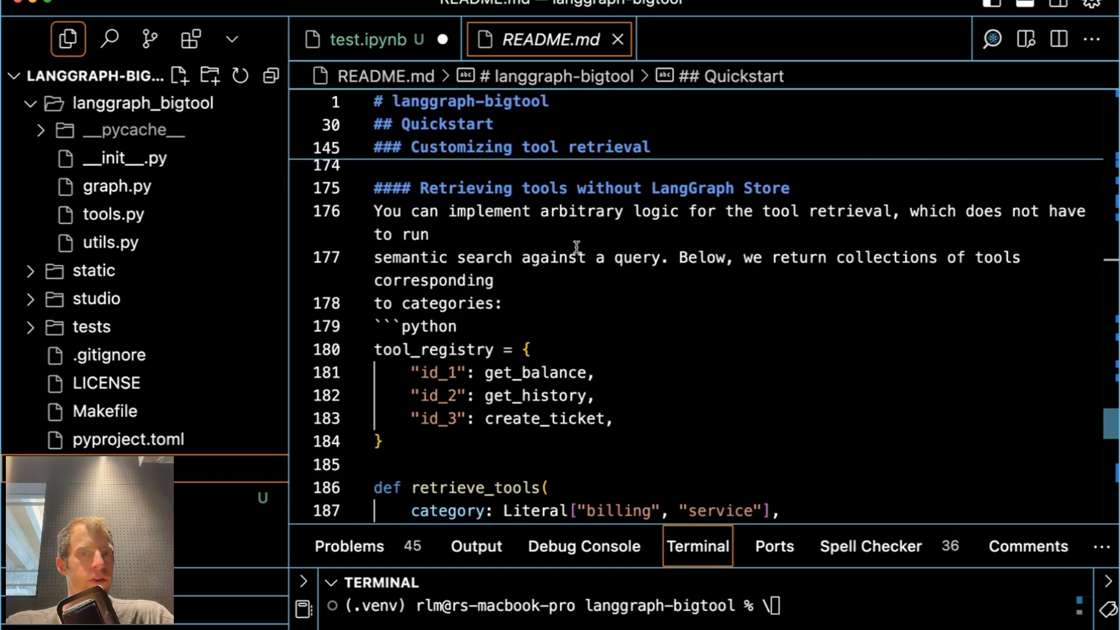
Highlight the arbitrary-retrieval-logic line and the category-based tool_registry example in README.md
{"action": "triple_click", "coordinate": [569, 188]}
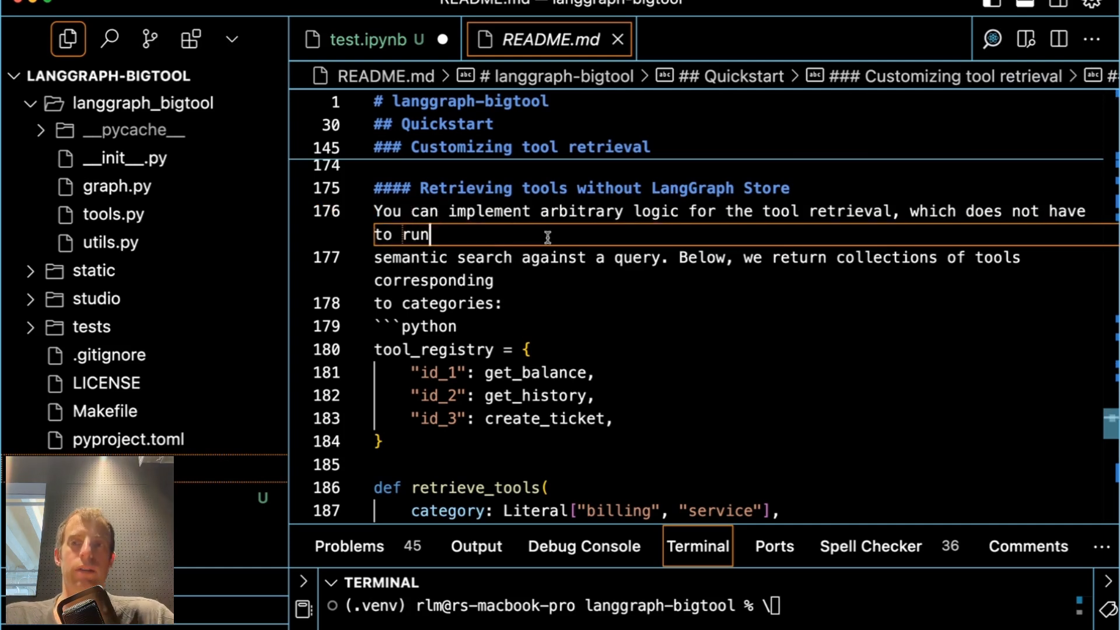
{"action": "scroll", "scroll_direction": "down", "scroll_amount": 3}
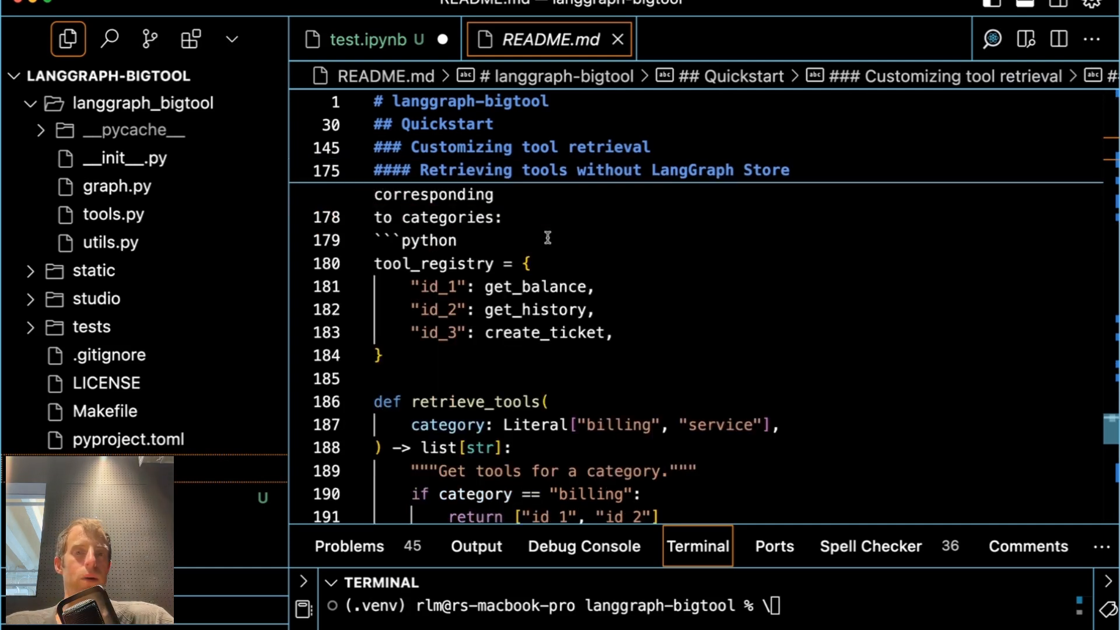
{"action": "left_click_drag", "start_coordinate": [376, 264], "coordinate": [384, 355]}
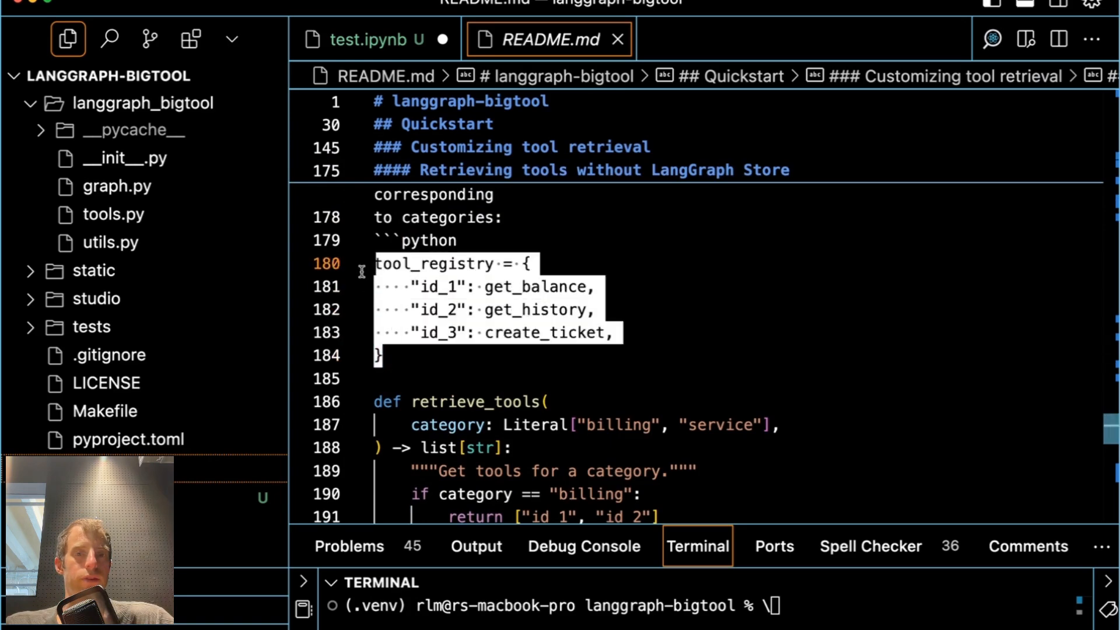
{"action": "left_click", "coordinate": [374, 40]}
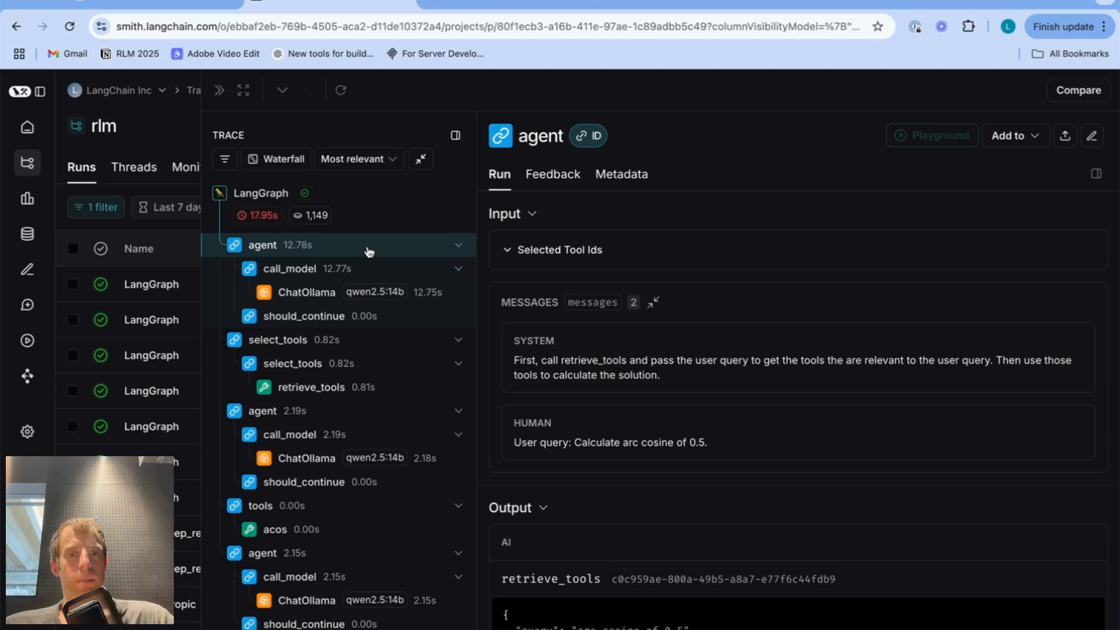
Inspect the agent run's 'arc cosine of 0.5' query and the retrieve_tools run's two returned tool ids
{"action": "left_click", "coordinate": [306, 291]}
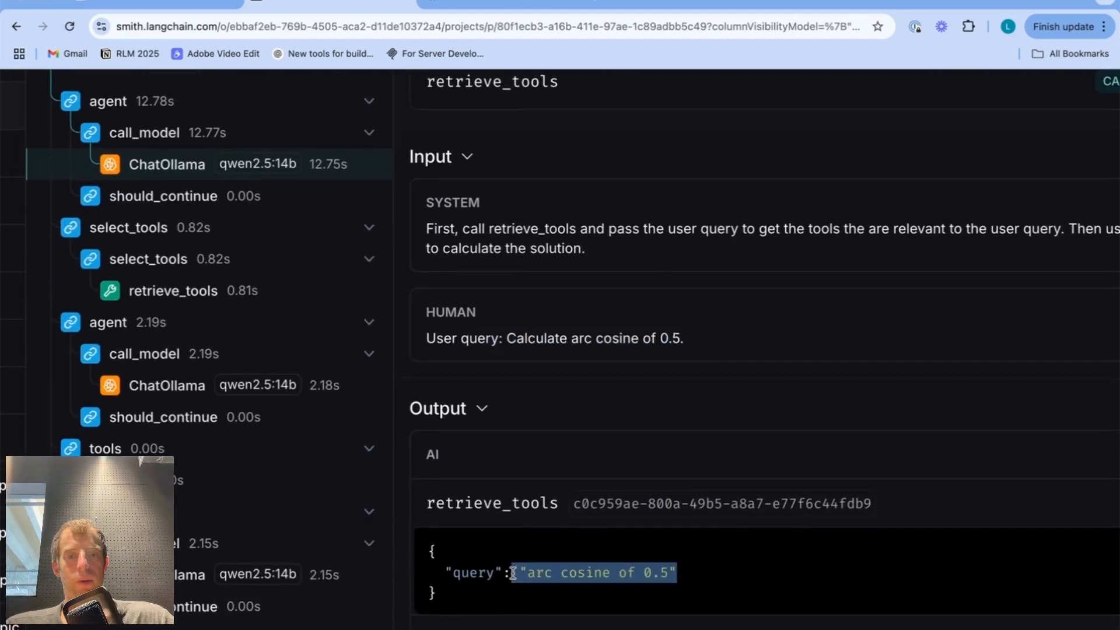
{"action": "double_click", "coordinate": [491, 503]}
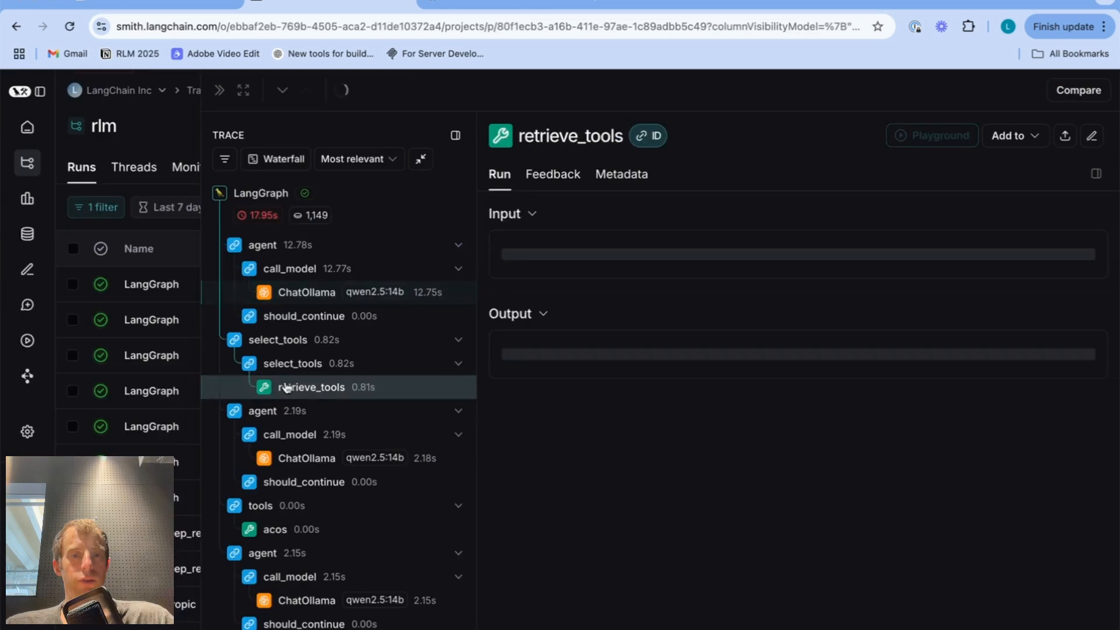
{"action": "left_click", "coordinate": [311, 388]}
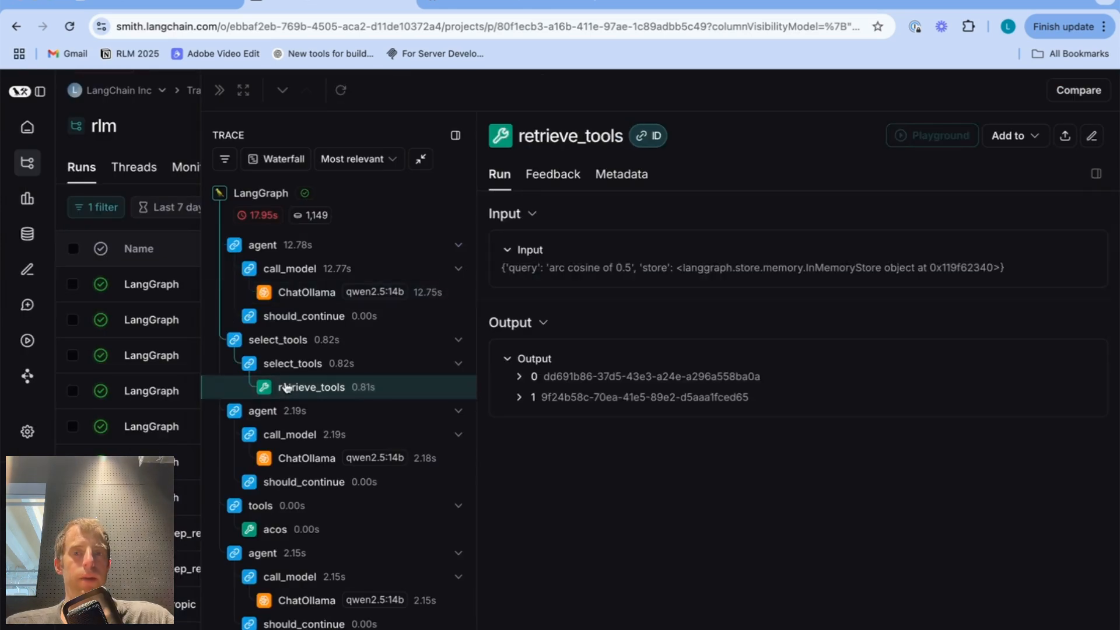
{"action": "mouse_move", "coordinate": [656, 262]}
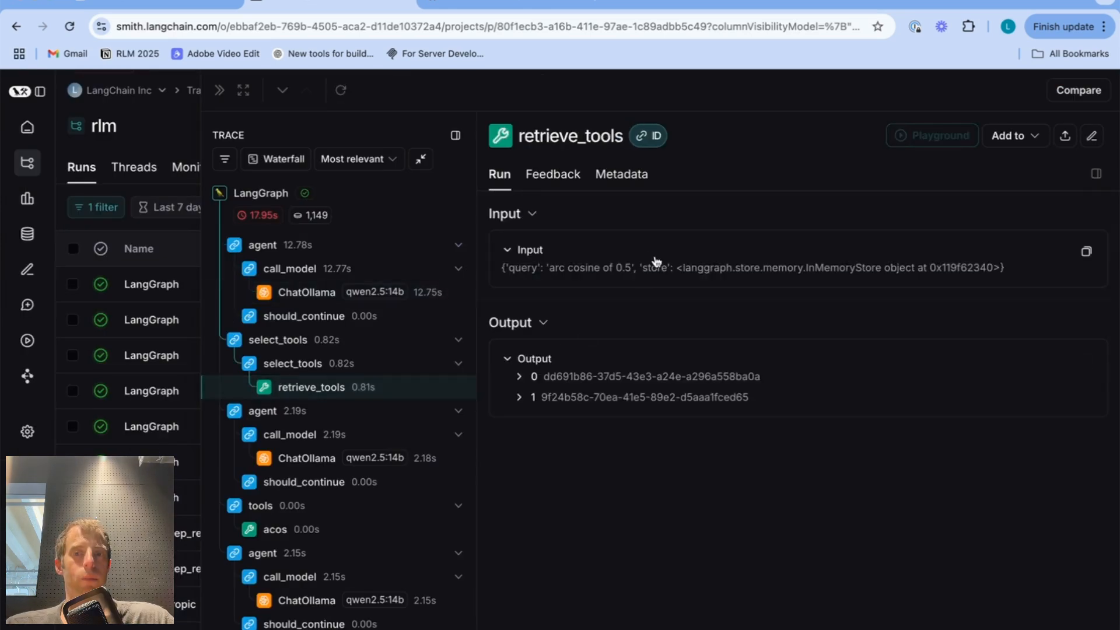
{"action": "mouse_move", "coordinate": [847, 386]}
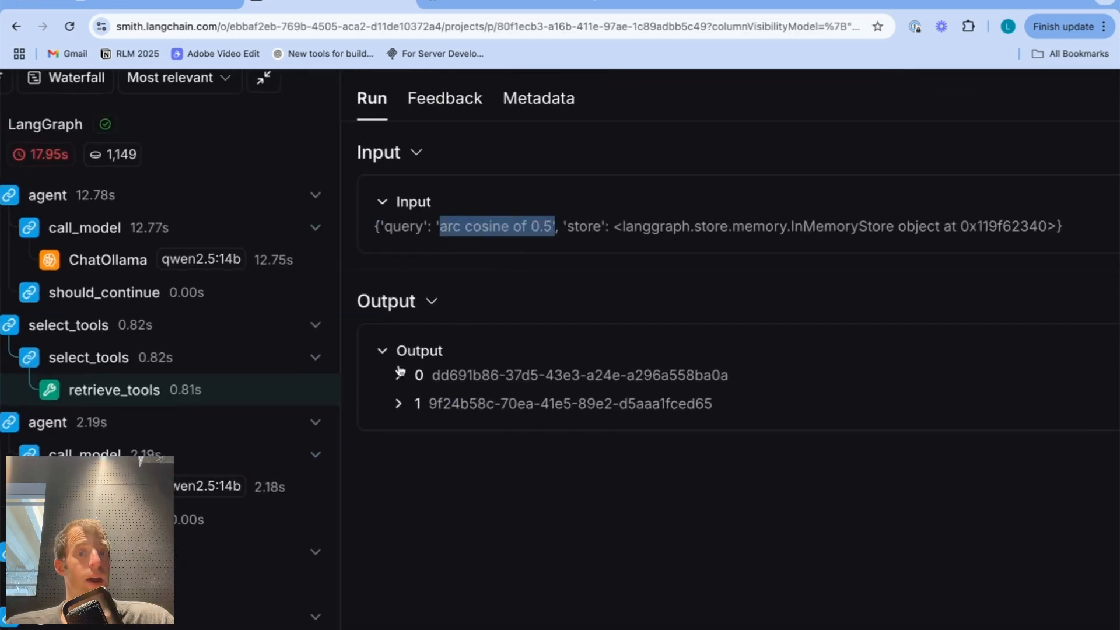
{"action": "left_click", "coordinate": [400, 376]}
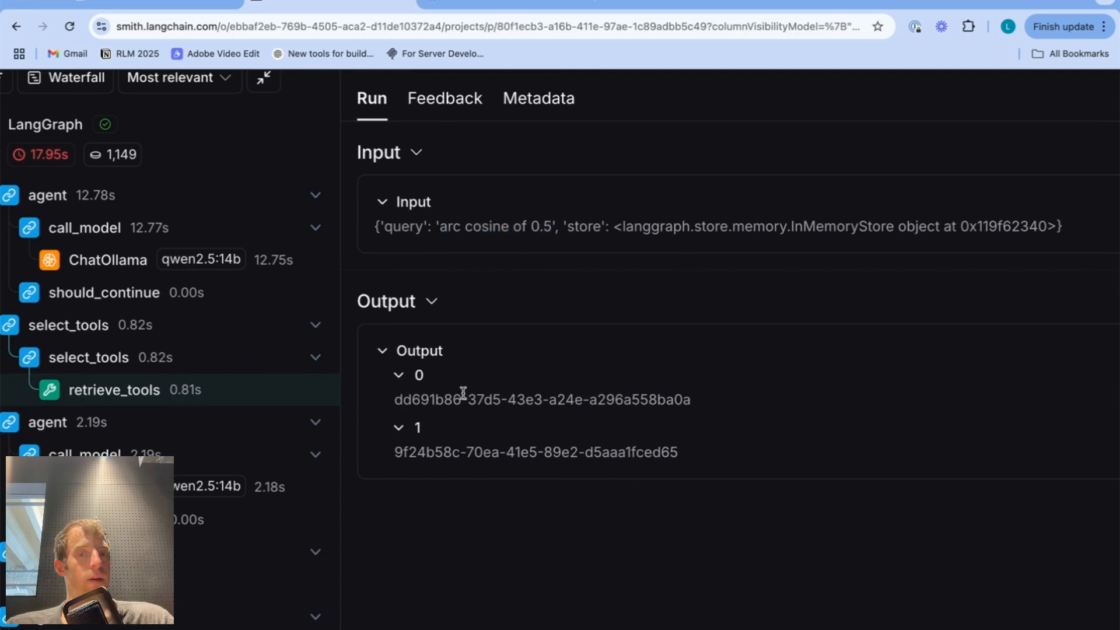
{"action": "left_click", "coordinate": [193, 458]}
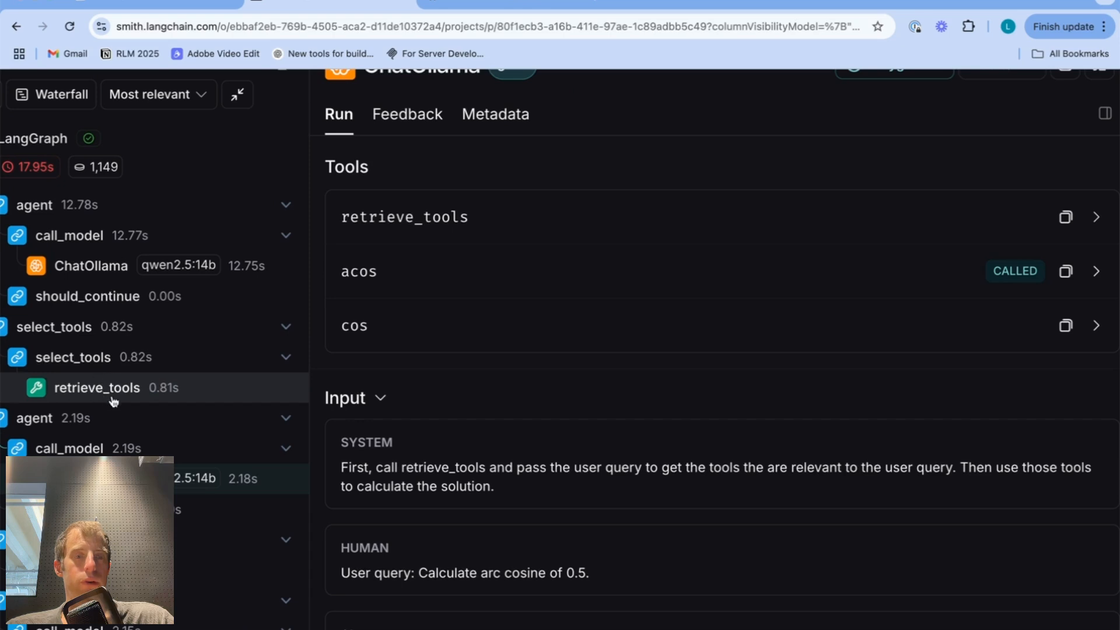
{"action": "mouse_move", "coordinate": [697, 340]}
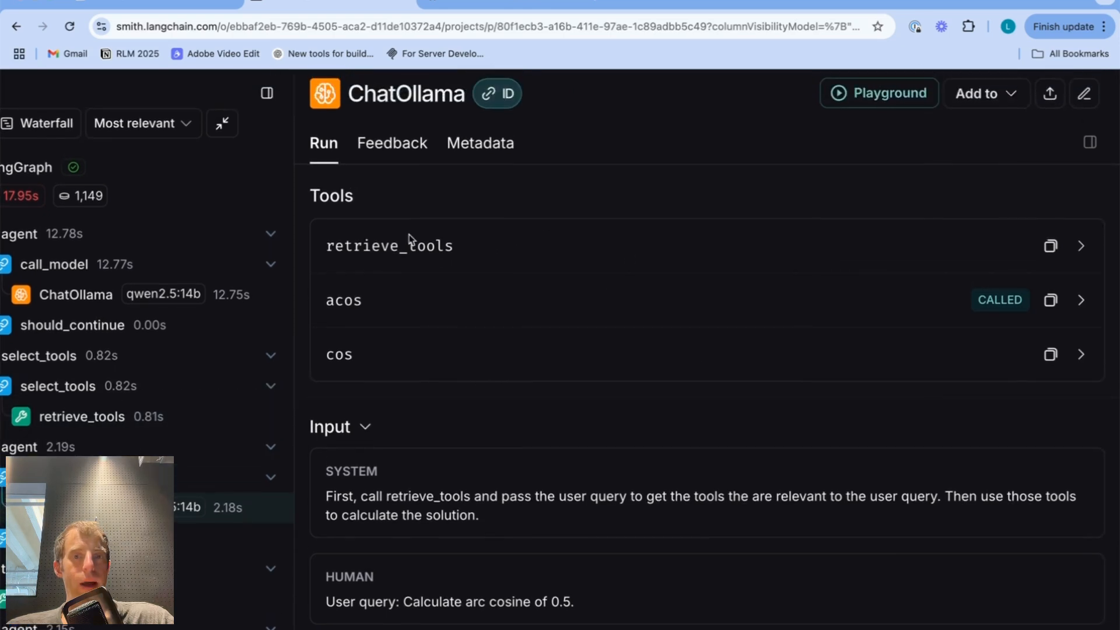
{"action": "mouse_move", "coordinate": [416, 241]}
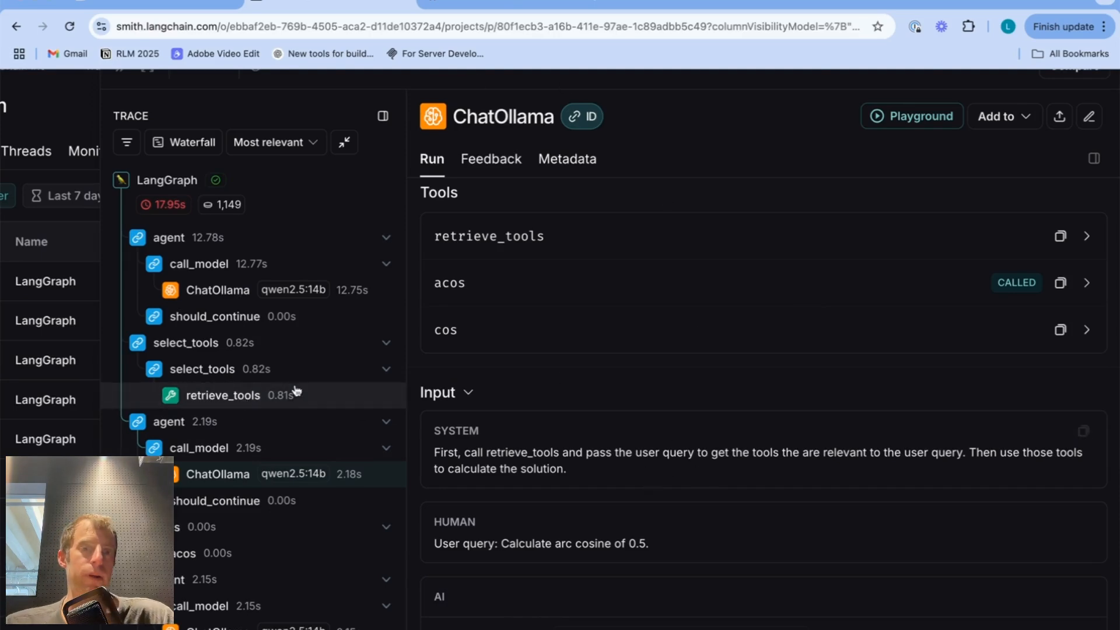
{"action": "mouse_move", "coordinate": [663, 480]}
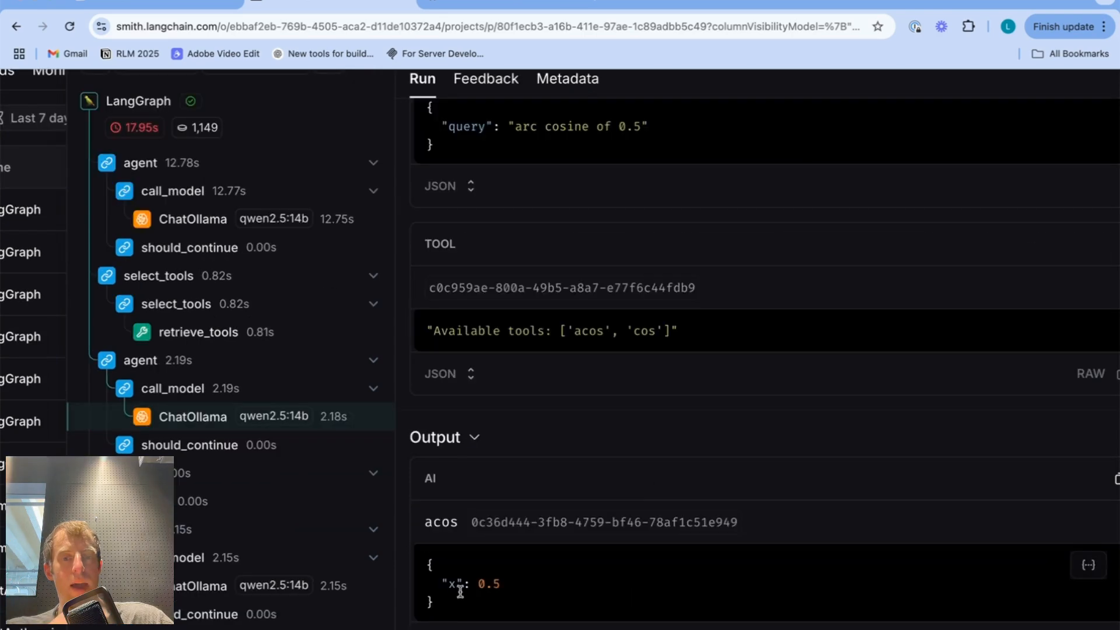
Inspect the acos argument x: 0.5 in the trace, then scroll Notion to the 'Tools on demand' diagram
{"action": "triple_click", "coordinate": [455, 584]}
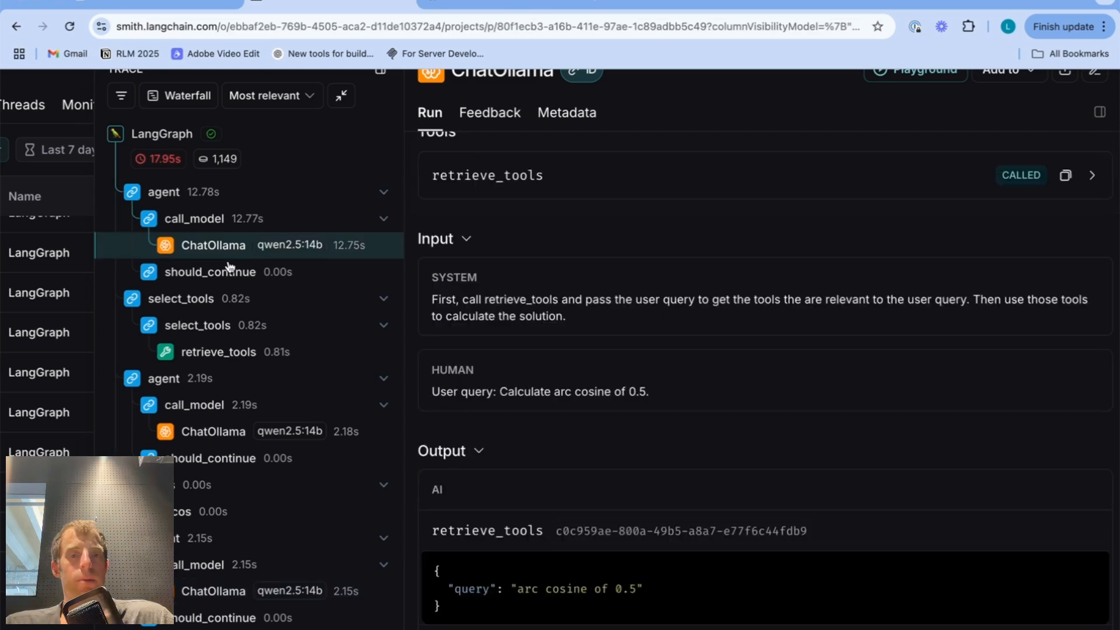
{"action": "left_click_drag", "start_coordinate": [517, 588], "coordinate": [632, 588]}
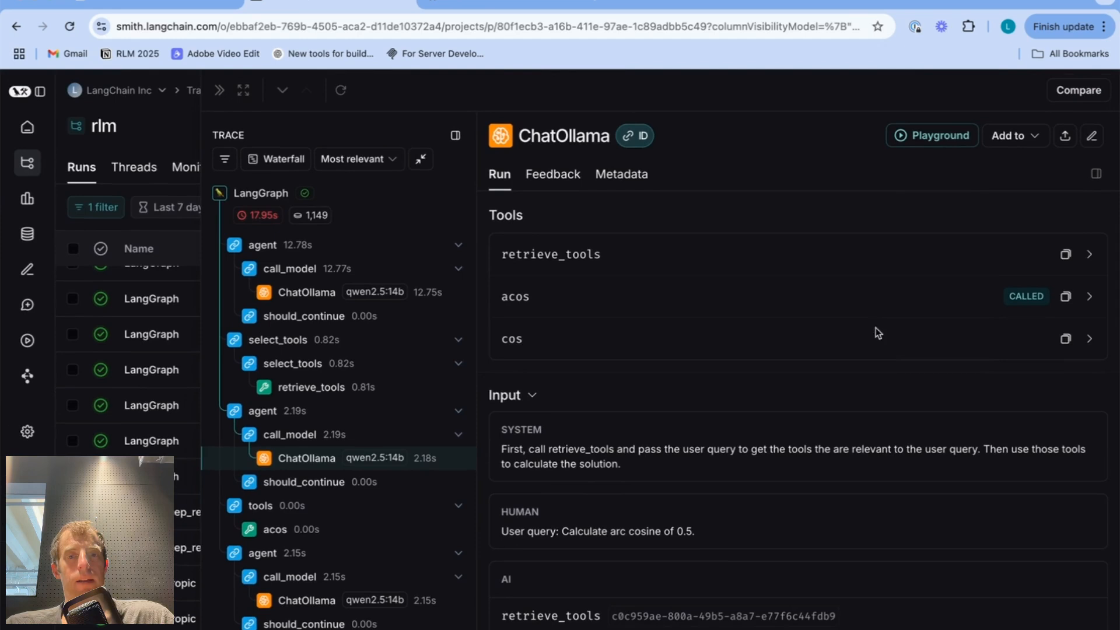
{"action": "mouse_move", "coordinate": [726, 329]}
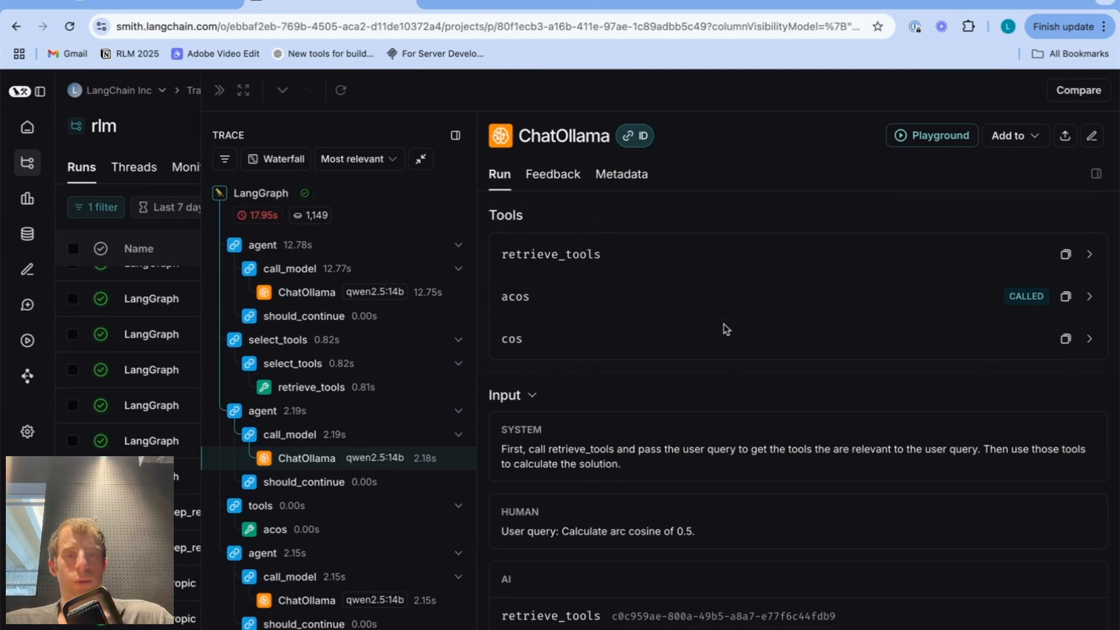
{"action": "mouse_move", "coordinate": [777, 348]}
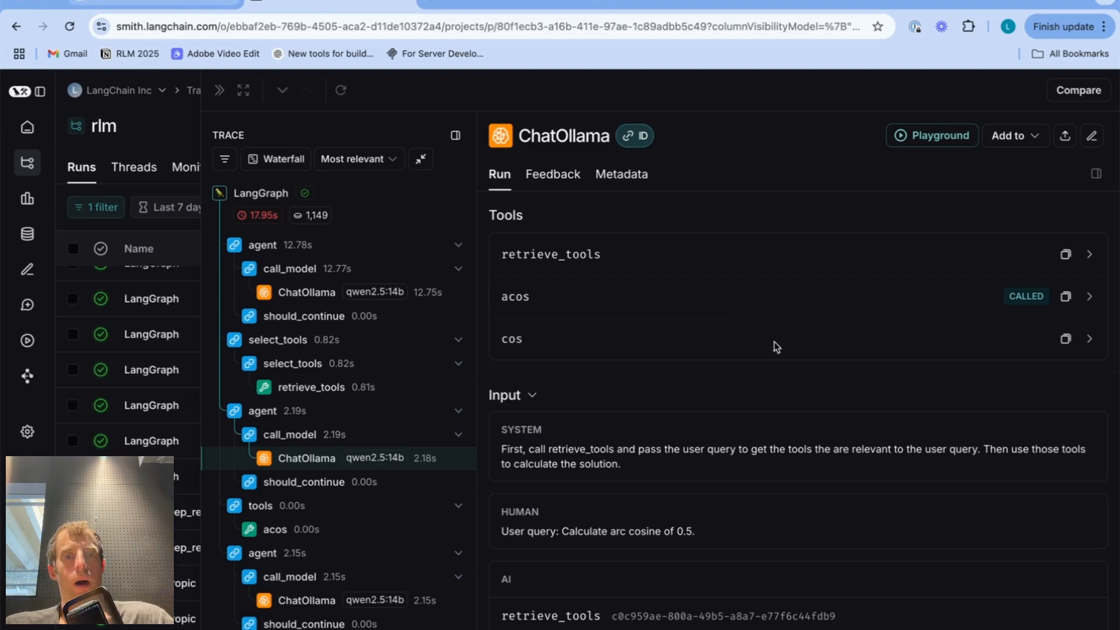
{"action": "scroll", "scroll_direction": "down", "scroll_amount": 3}
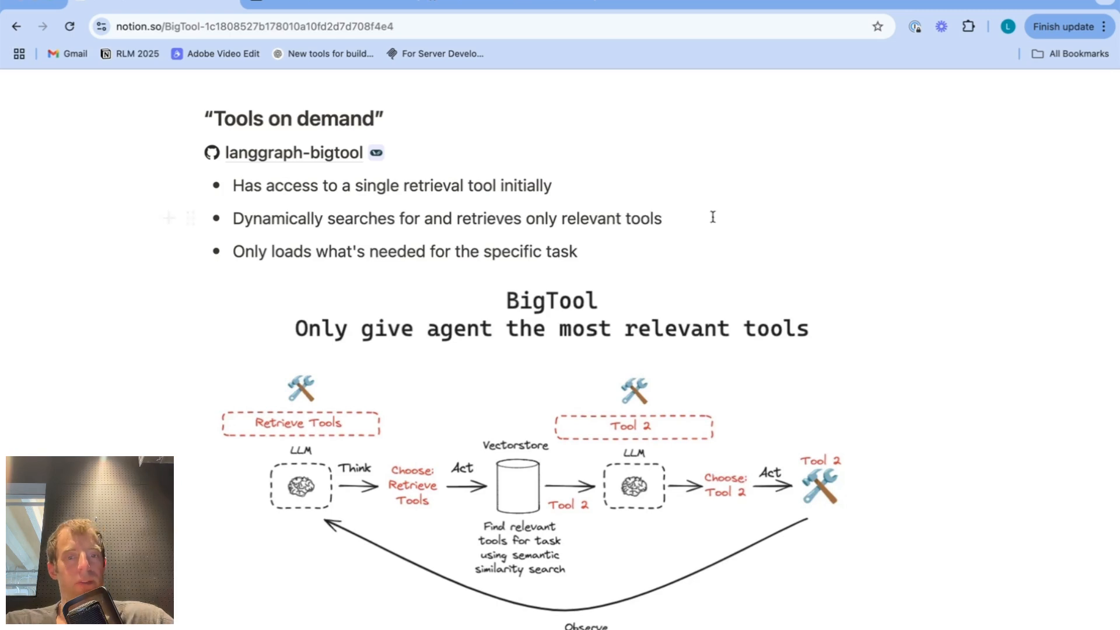
{"action": "scroll", "scroll_direction": "down", "scroll_amount": 3}
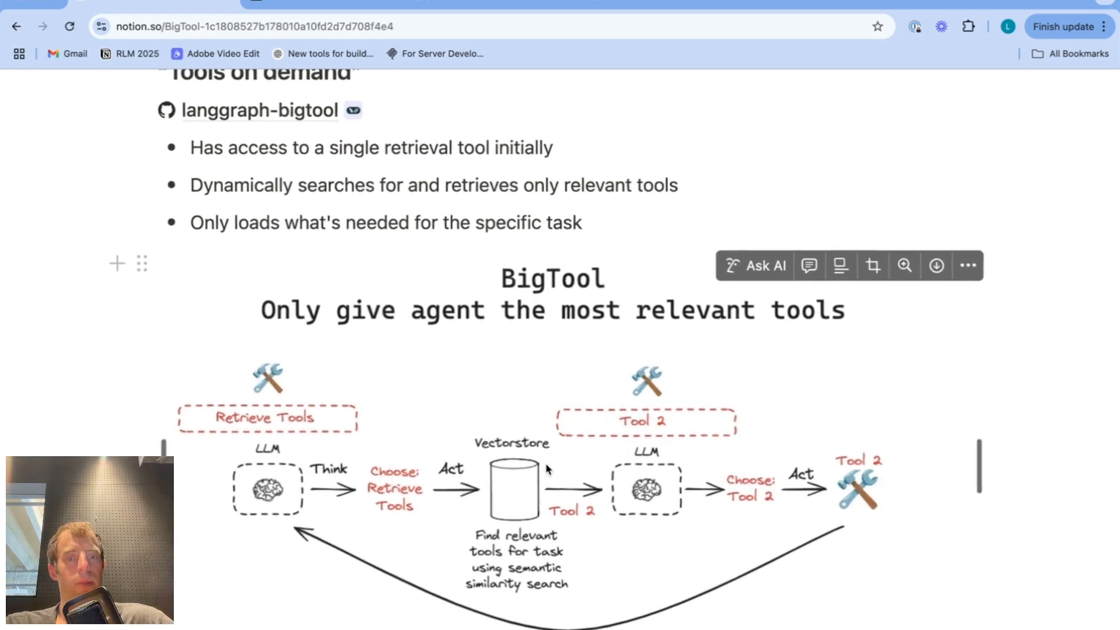